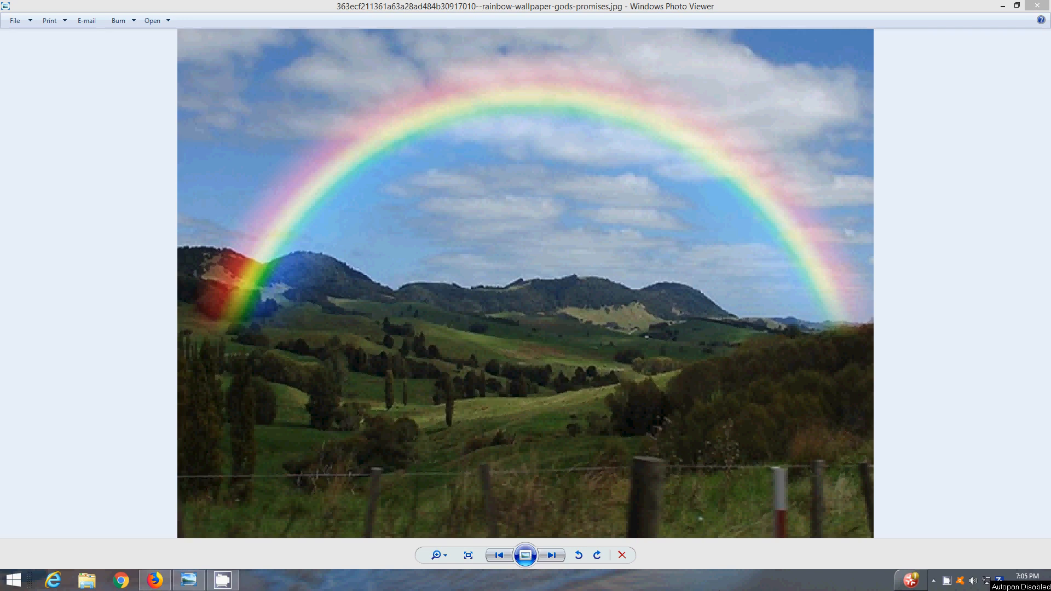
pyautogui.moveTo(376, 171)
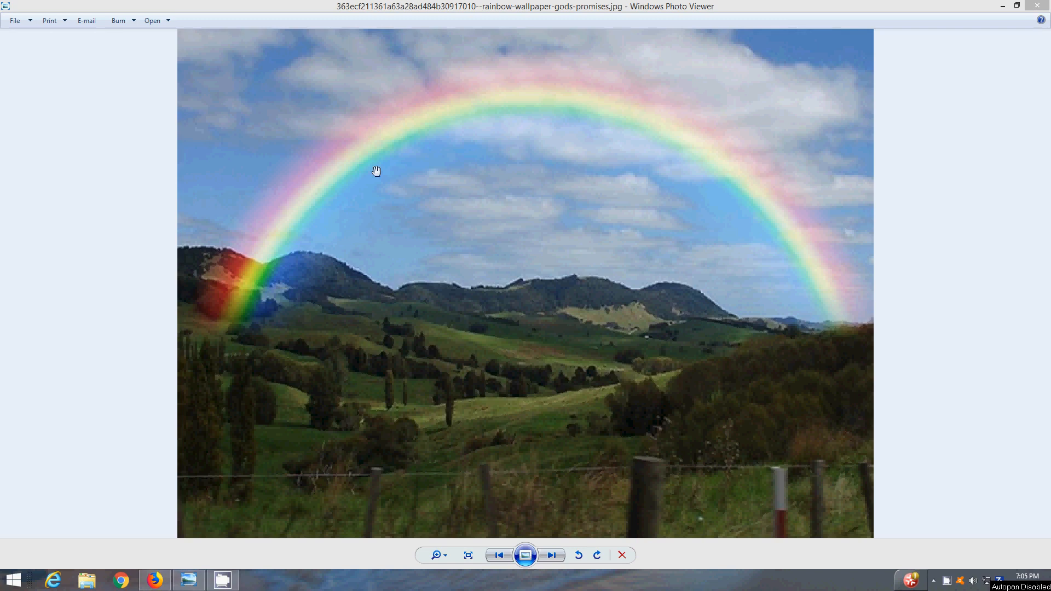
pyautogui.moveTo(778, 220)
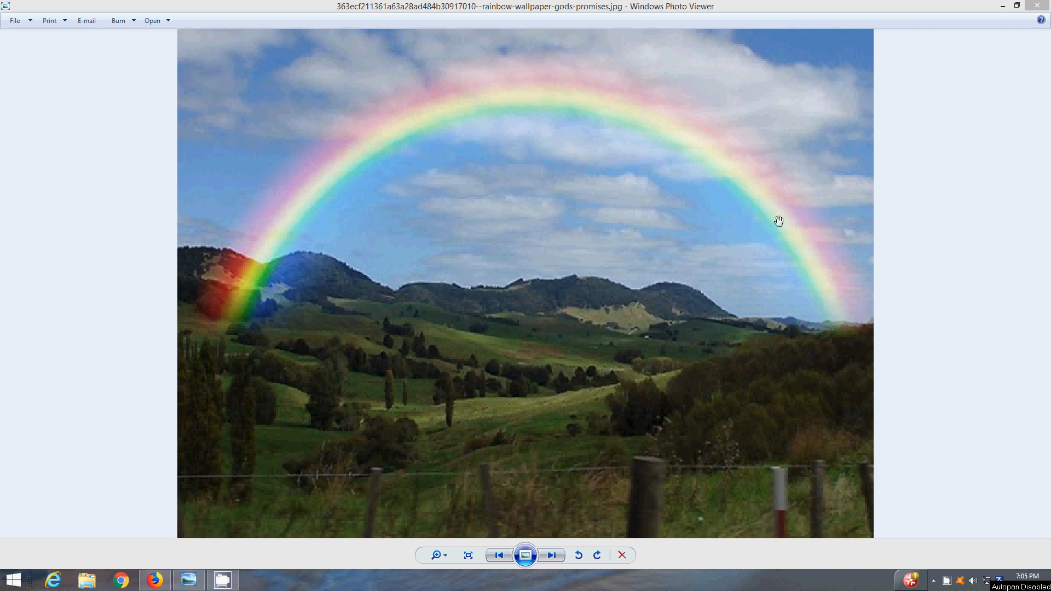
pyautogui.moveTo(861, 297)
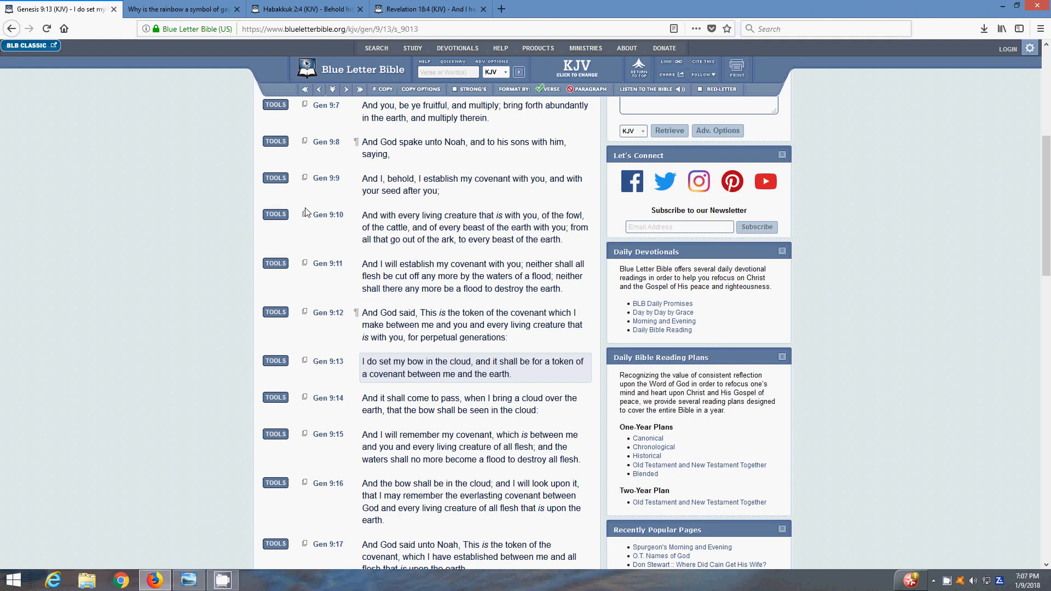
pyautogui.moveTo(370, 323)
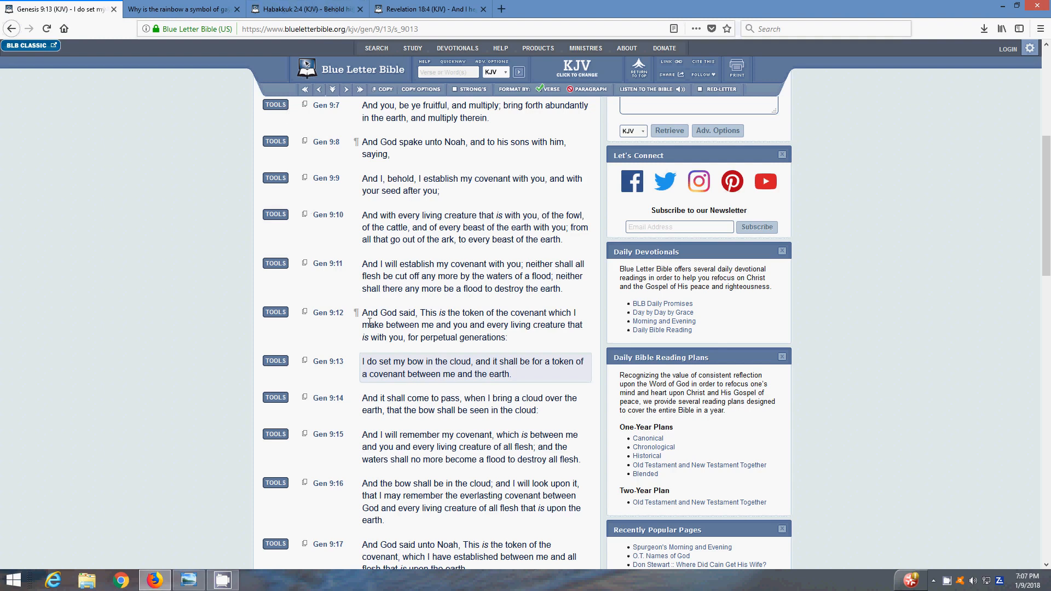
# - Scroll Genesis 9 (KJV) down to show verses 9 through 18 around verse 13
pyautogui.scroll(-3)
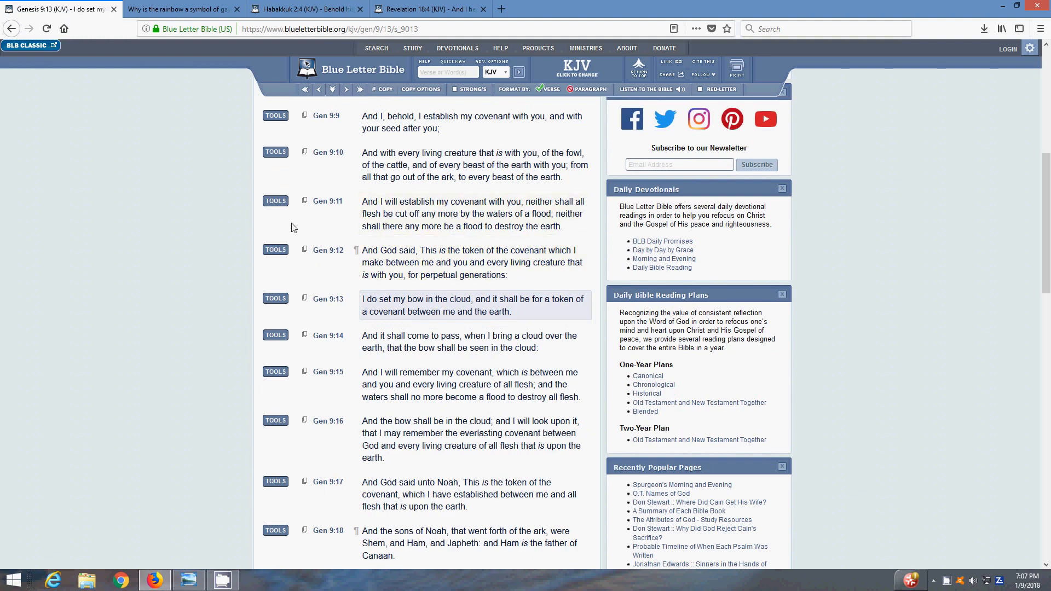
pyautogui.moveTo(354, 250)
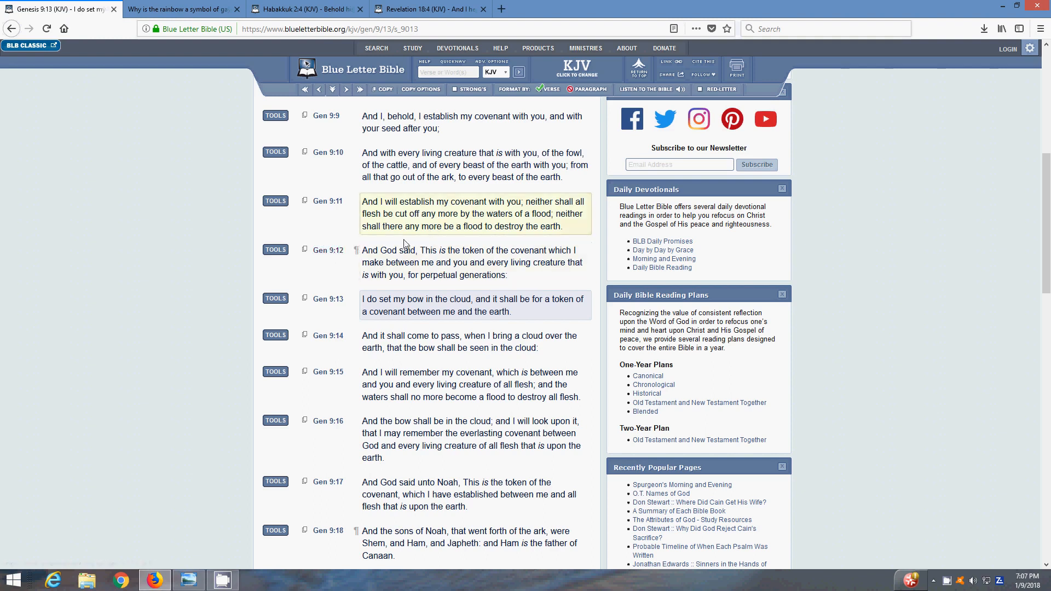
pyautogui.click(473, 262)
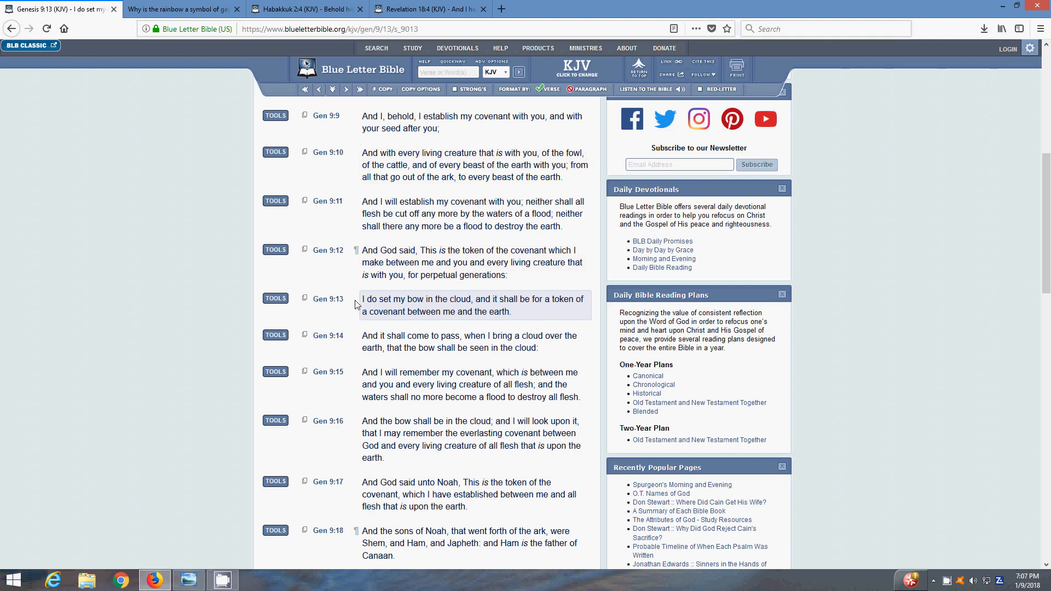
pyautogui.moveTo(434, 330)
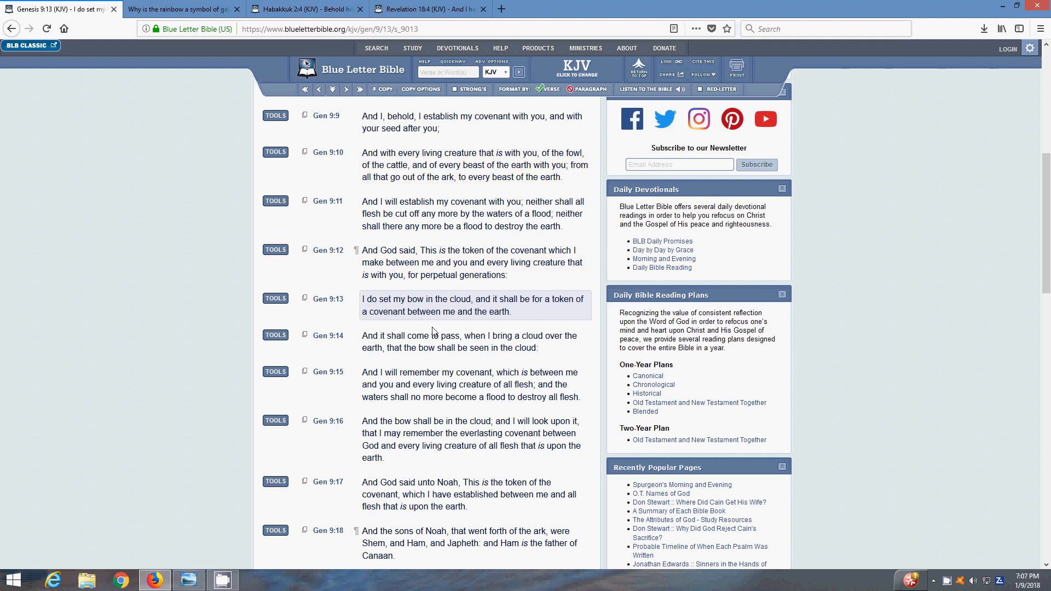
pyautogui.click(470, 341)
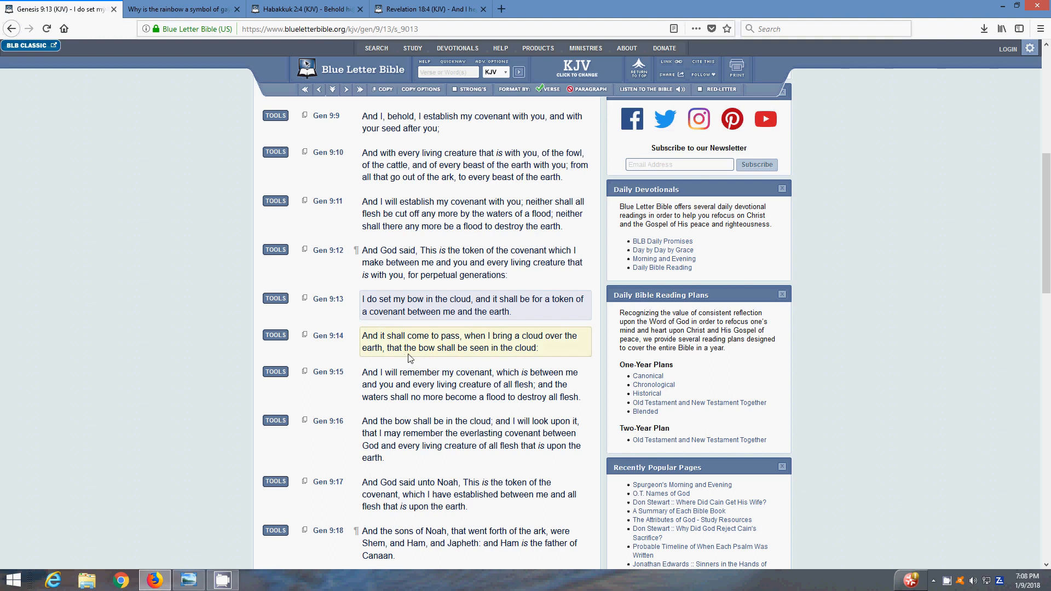
pyautogui.scroll(-3)
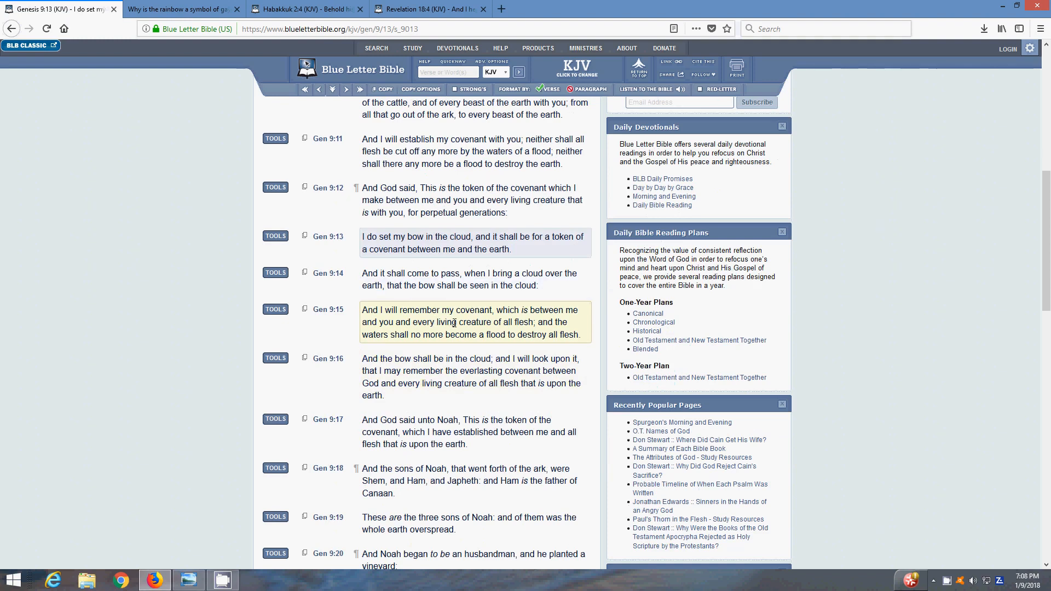
pyautogui.moveTo(451, 339)
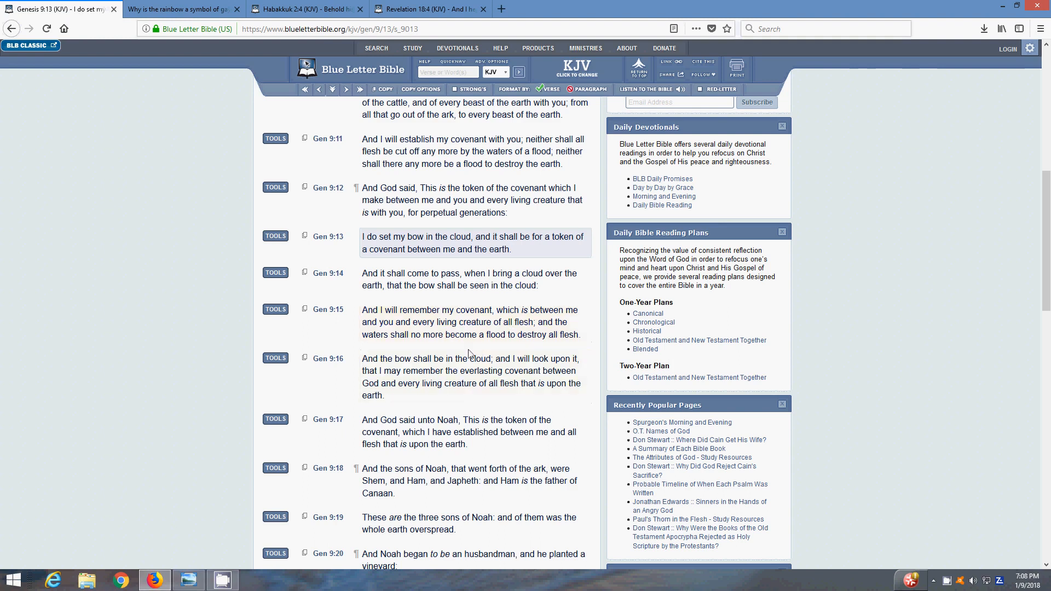
pyautogui.click(473, 322)
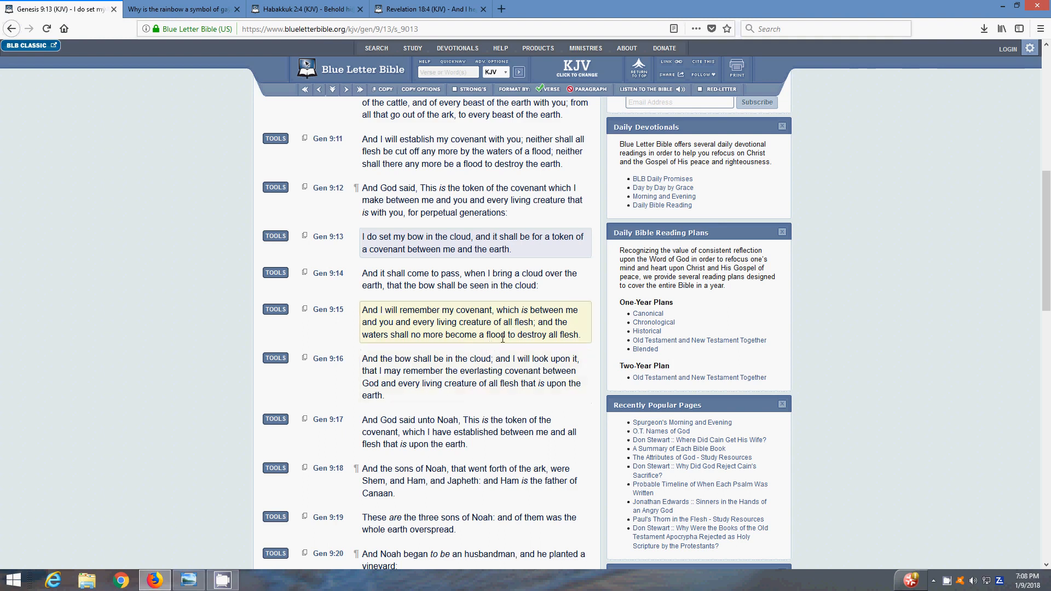
pyautogui.scroll(-3)
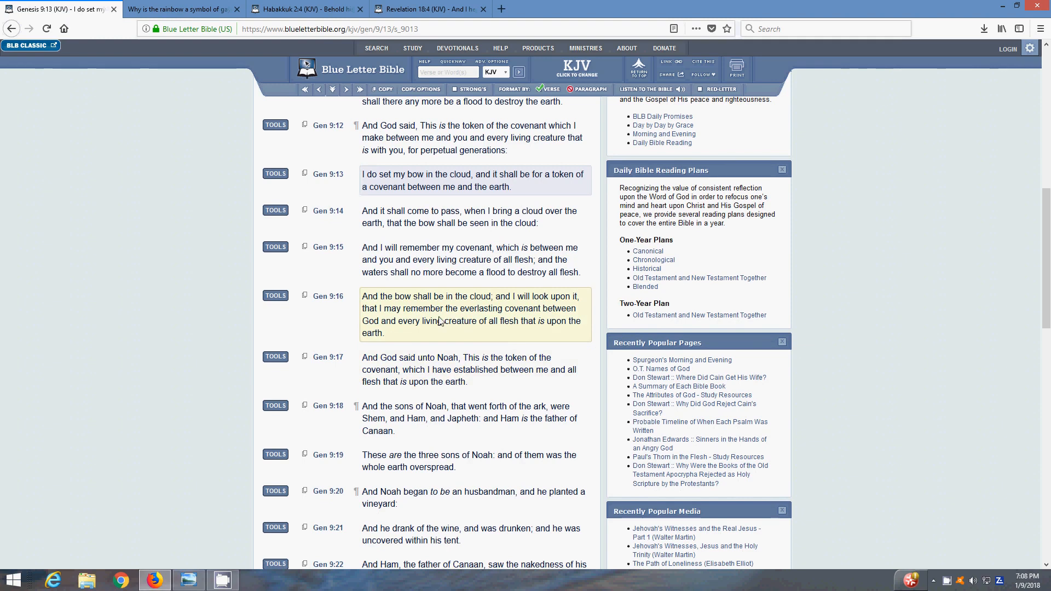
pyautogui.moveTo(435, 317)
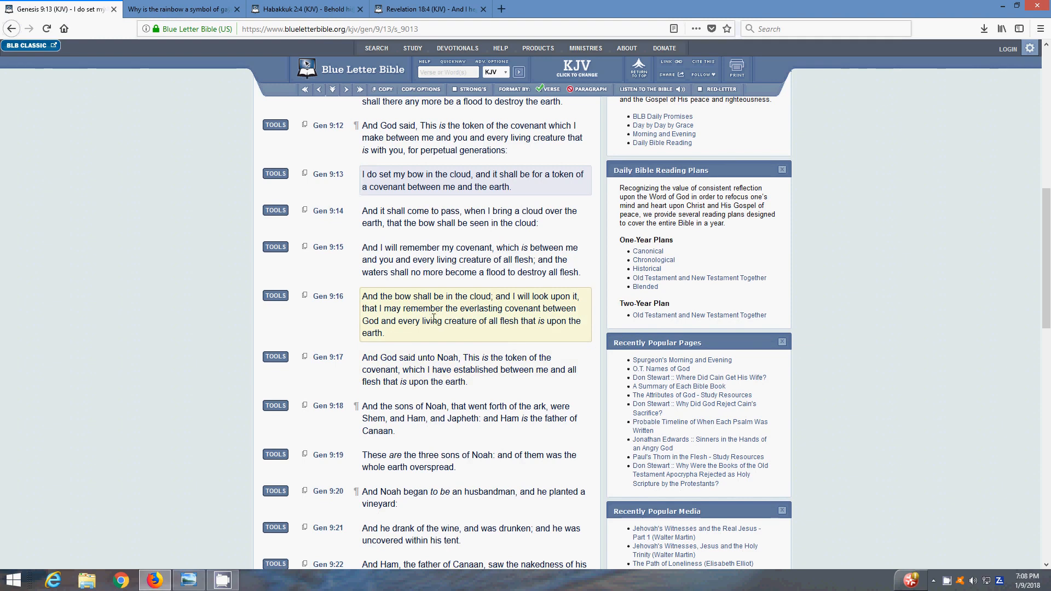
pyautogui.moveTo(425, 335)
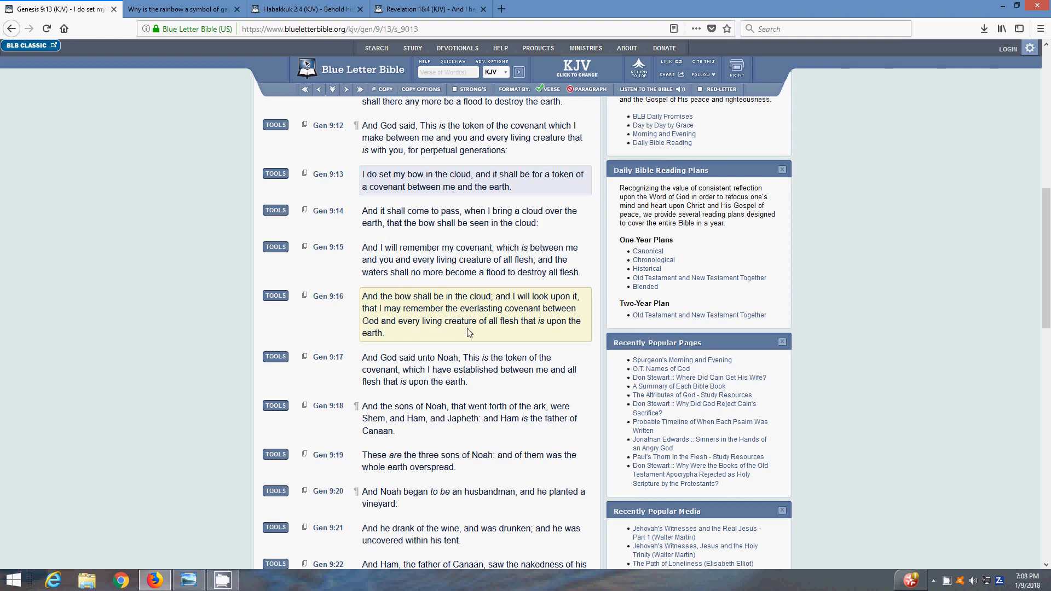
pyautogui.moveTo(505, 336)
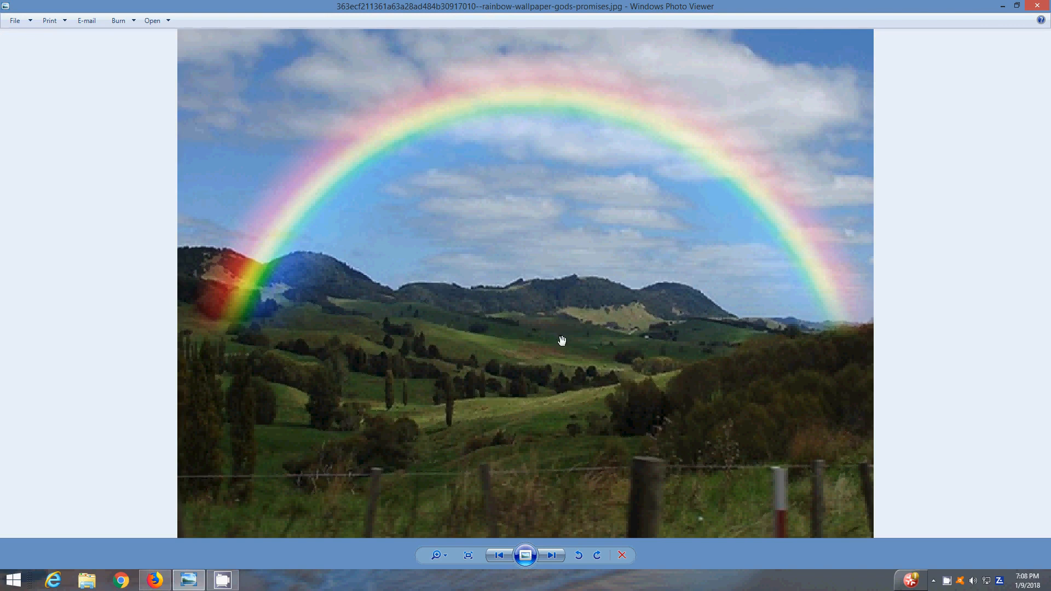
pyautogui.moveTo(710, 387)
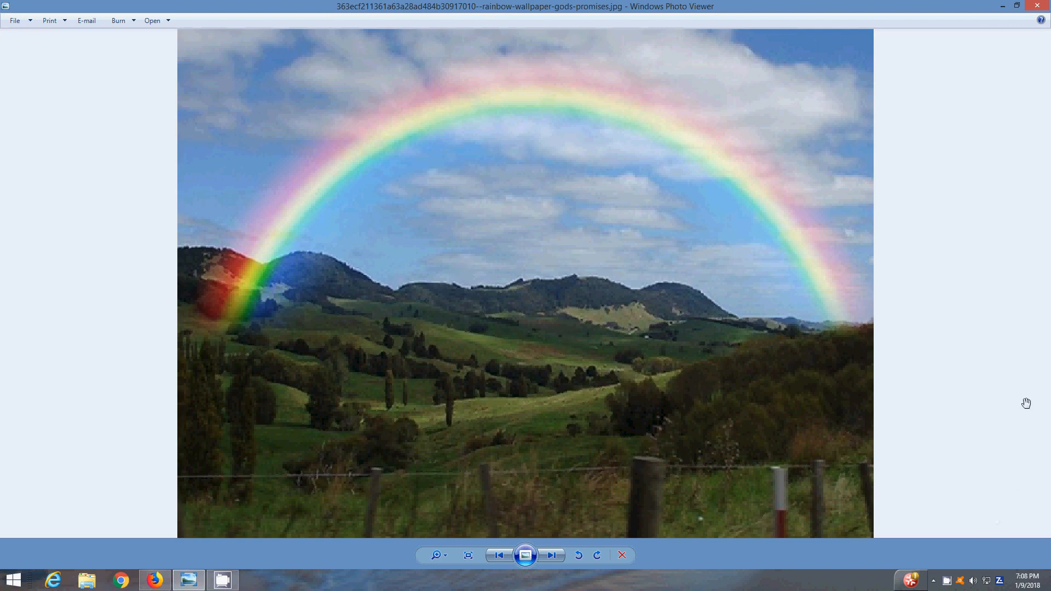
pyautogui.moveTo(968, 111)
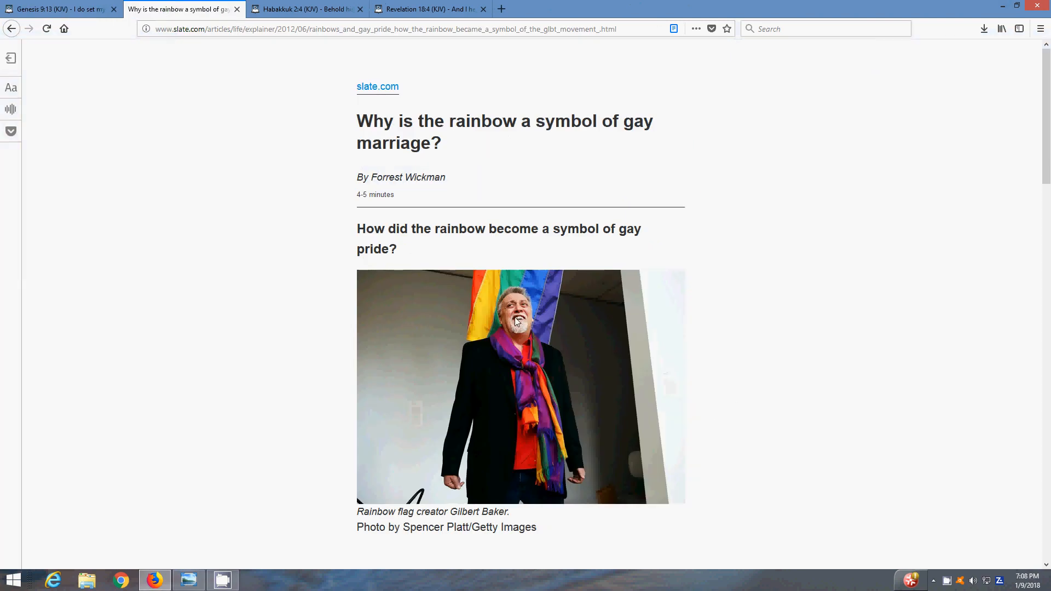
pyautogui.moveTo(254, 324)
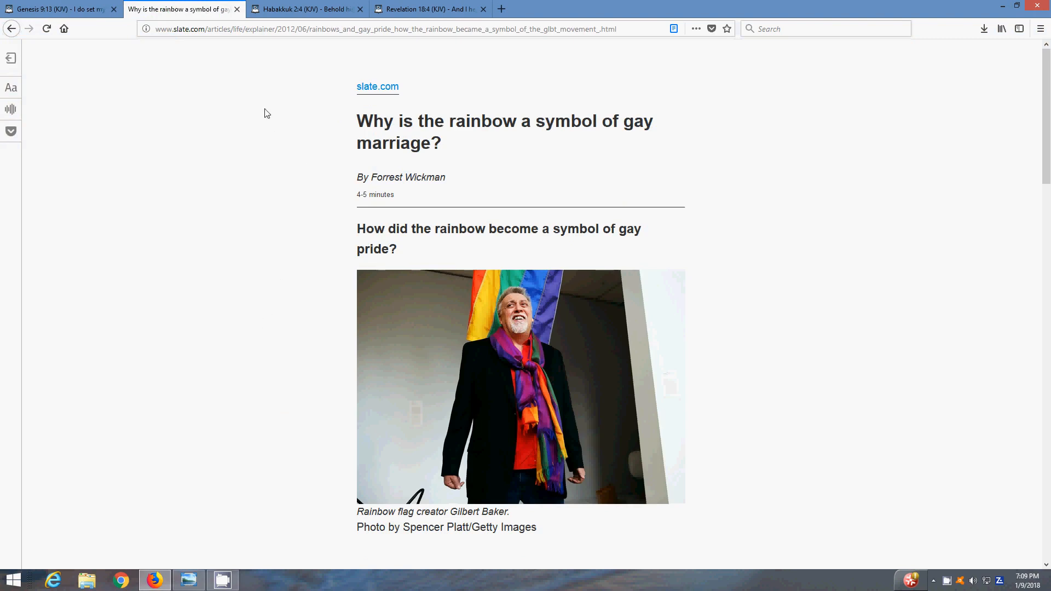
pyautogui.moveTo(313, 177)
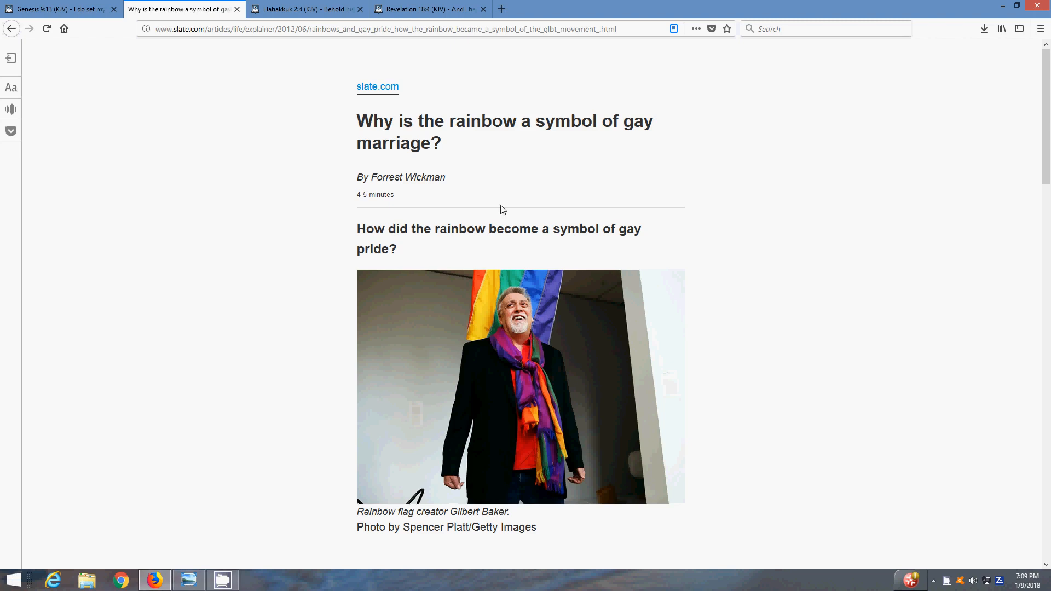
pyautogui.moveTo(815, 355)
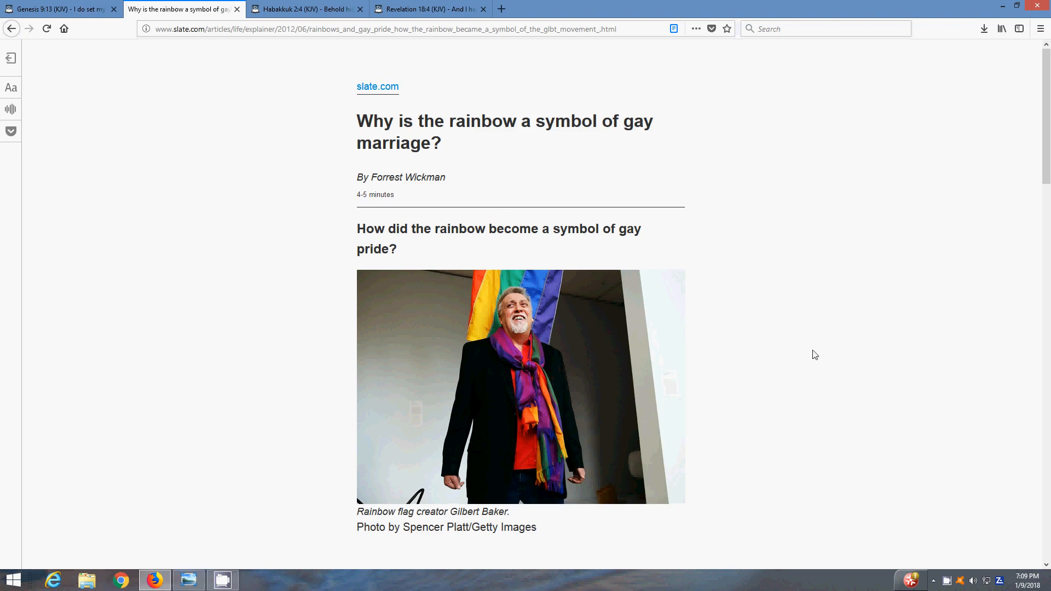
# - Scroll through the Slate article on Gilbert Baker and the pride flag's history
pyautogui.scroll(-3)
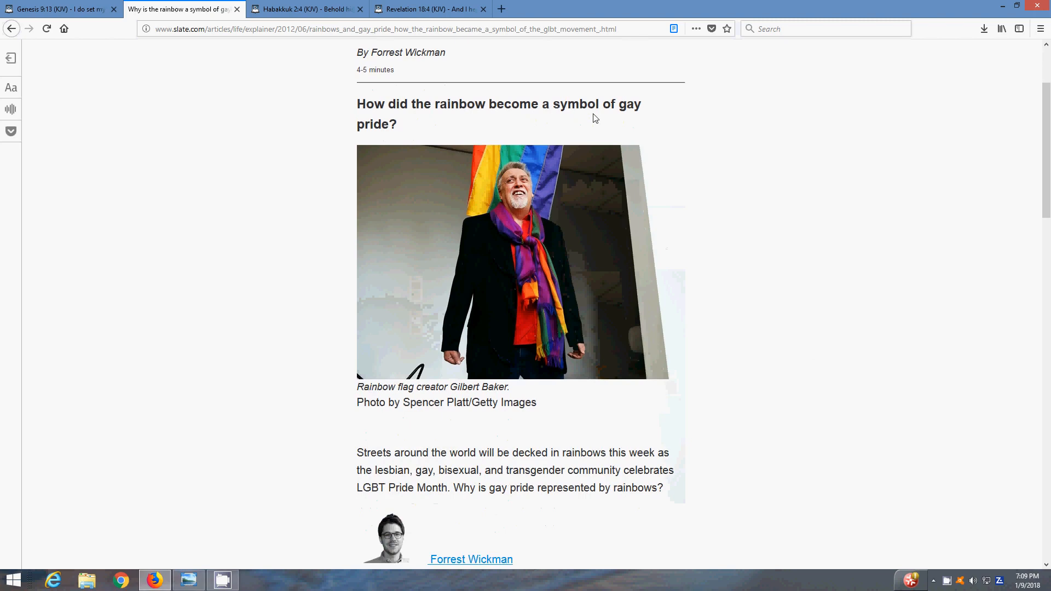
pyautogui.scroll(-3)
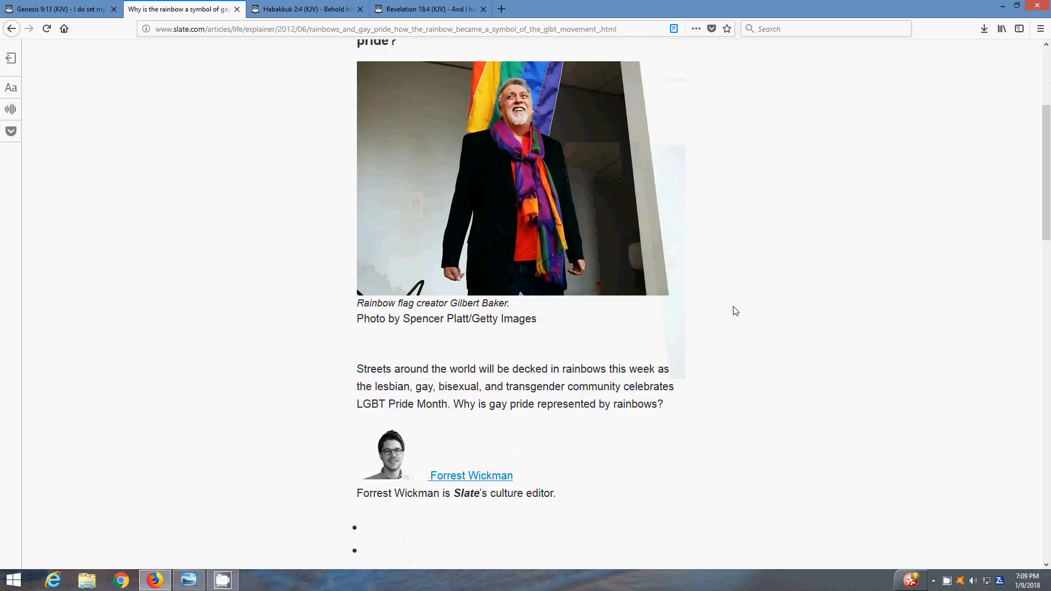
pyautogui.scroll(-3)
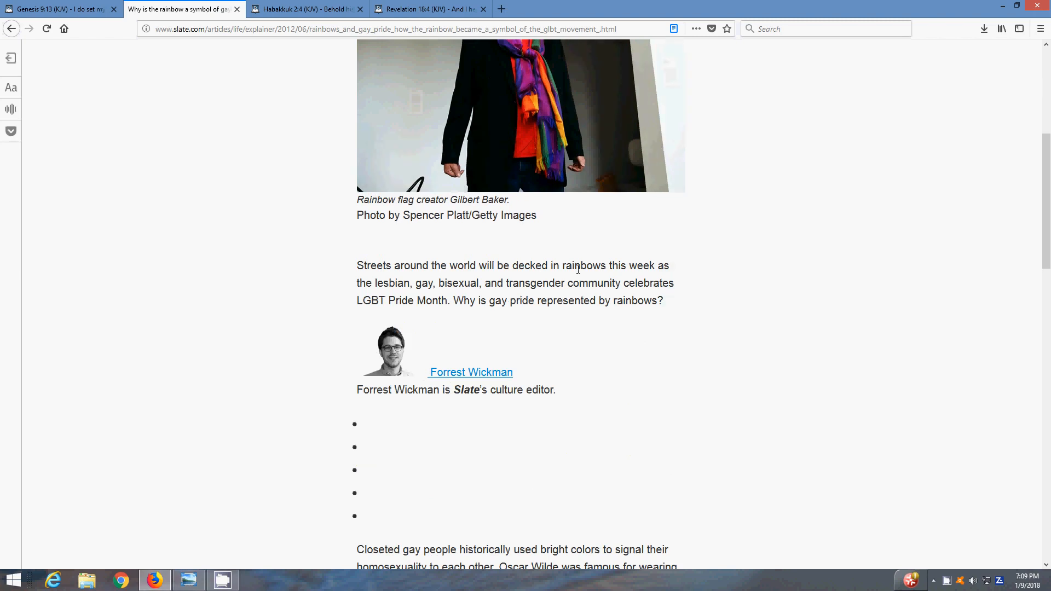
pyautogui.moveTo(724, 286)
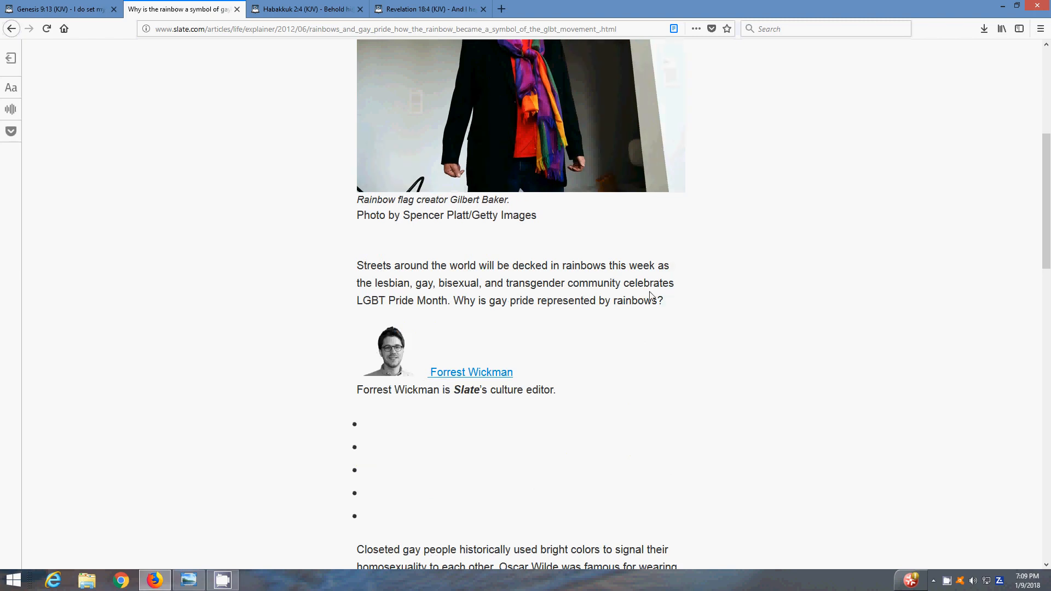
pyautogui.moveTo(674, 309)
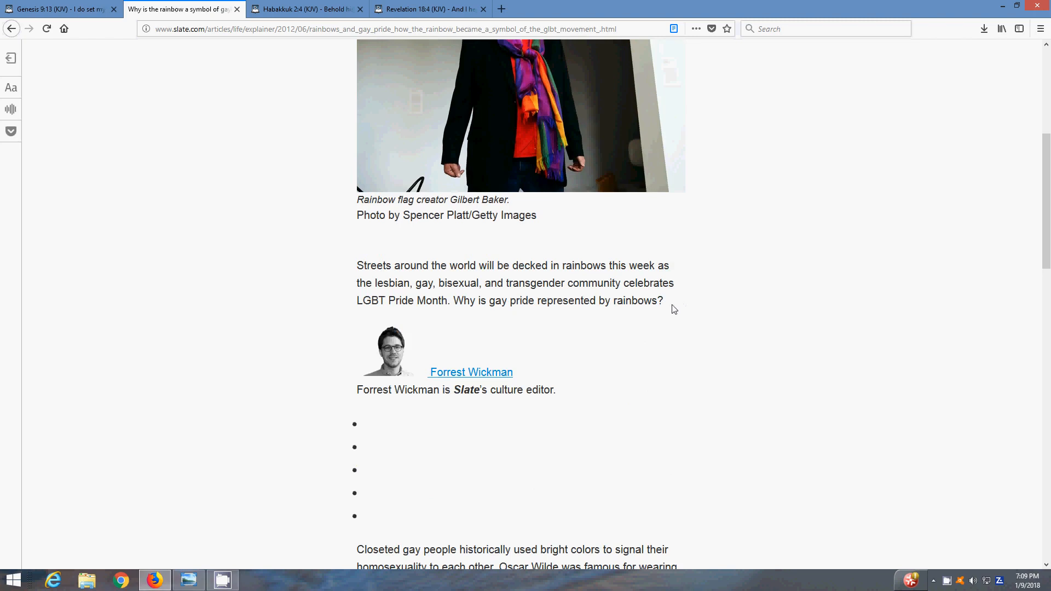
pyautogui.moveTo(627, 328)
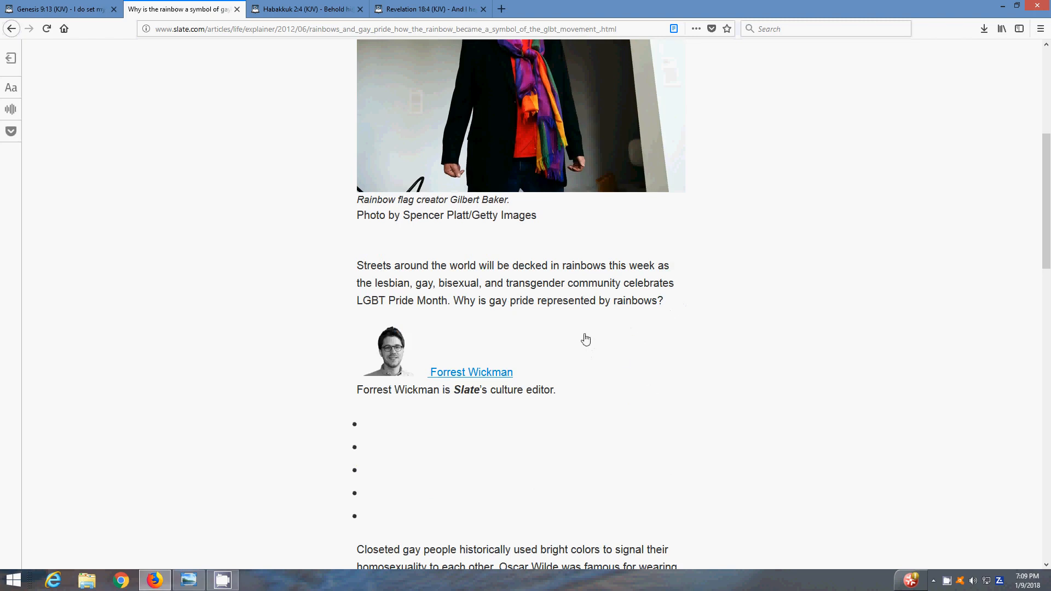
pyautogui.scroll(-3)
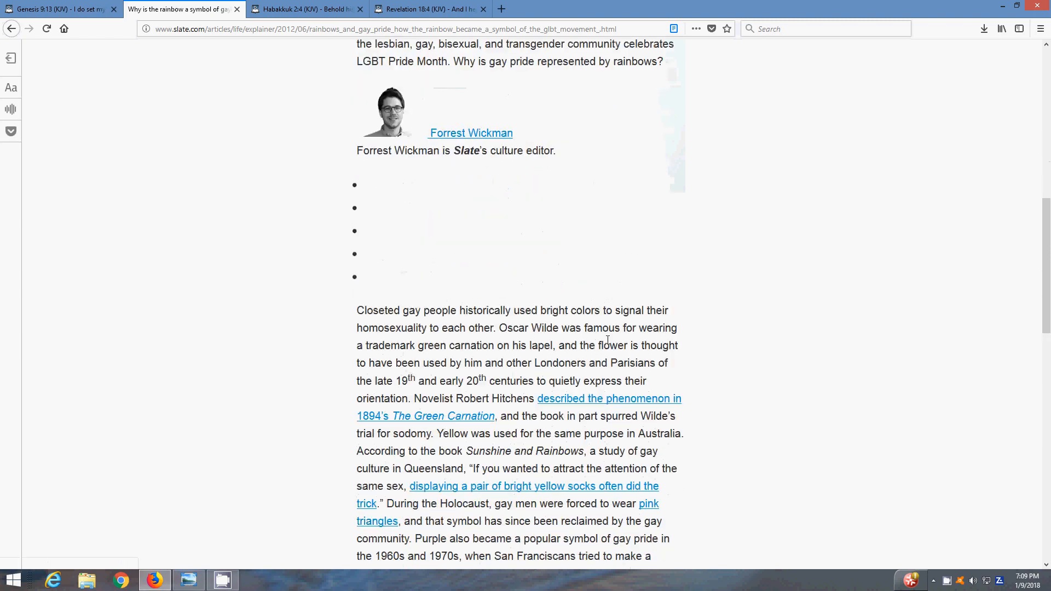
pyautogui.scroll(-3)
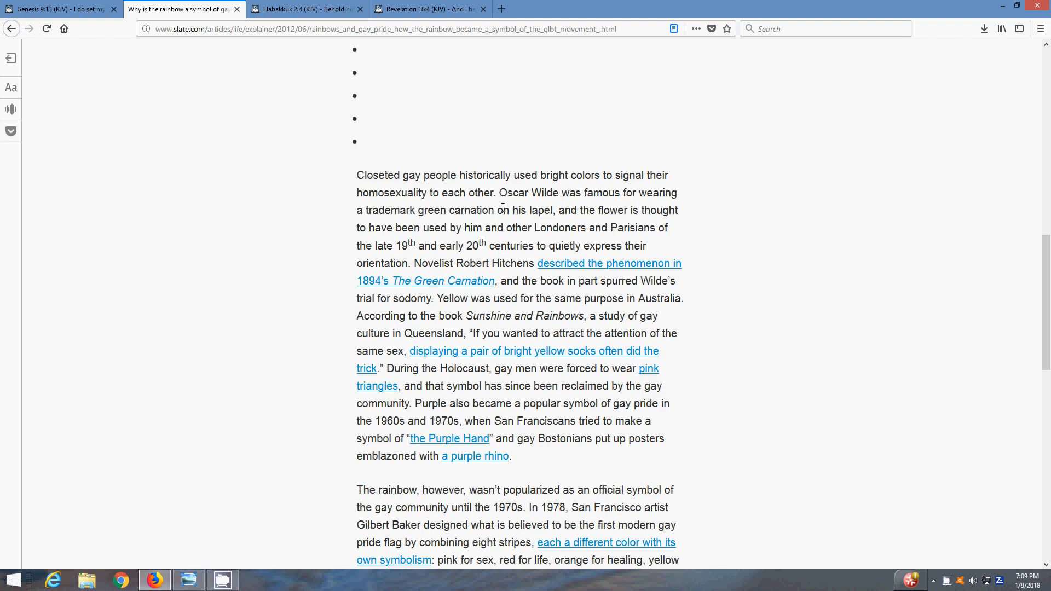
pyautogui.moveTo(461, 223)
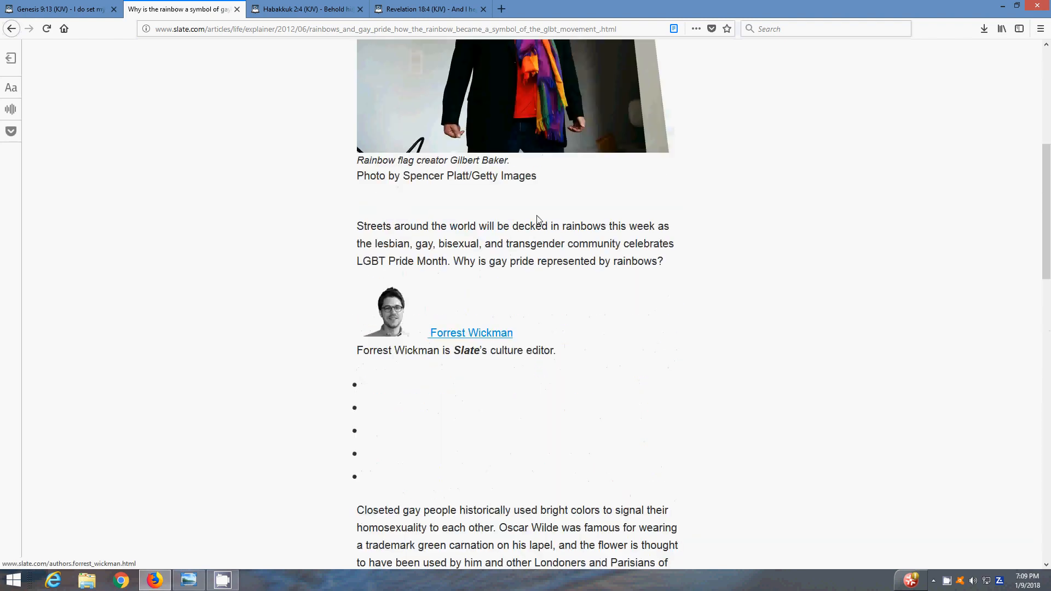
pyautogui.scroll(3)
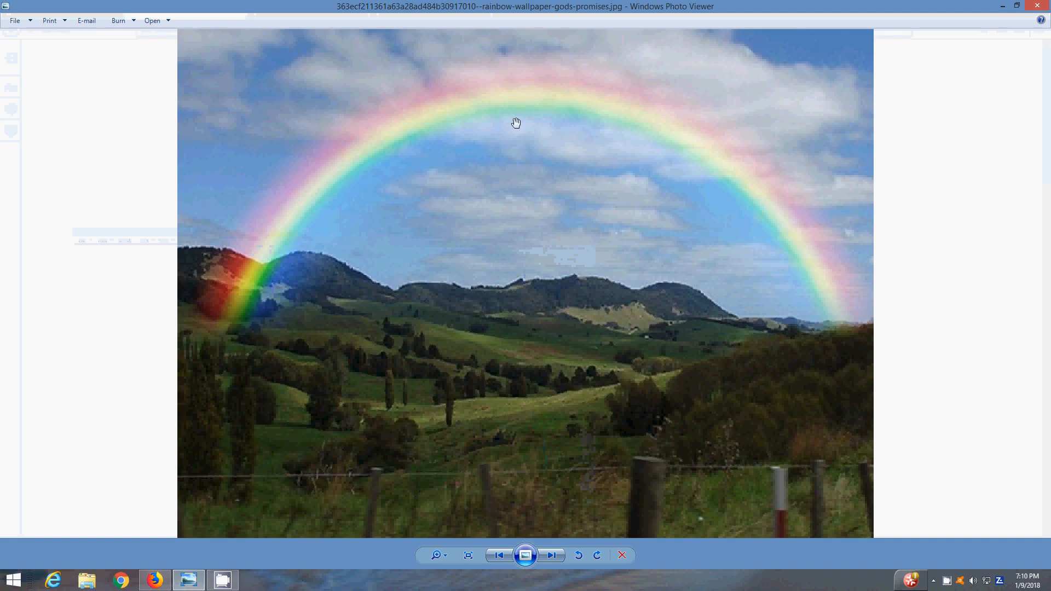
pyautogui.moveTo(648, 291)
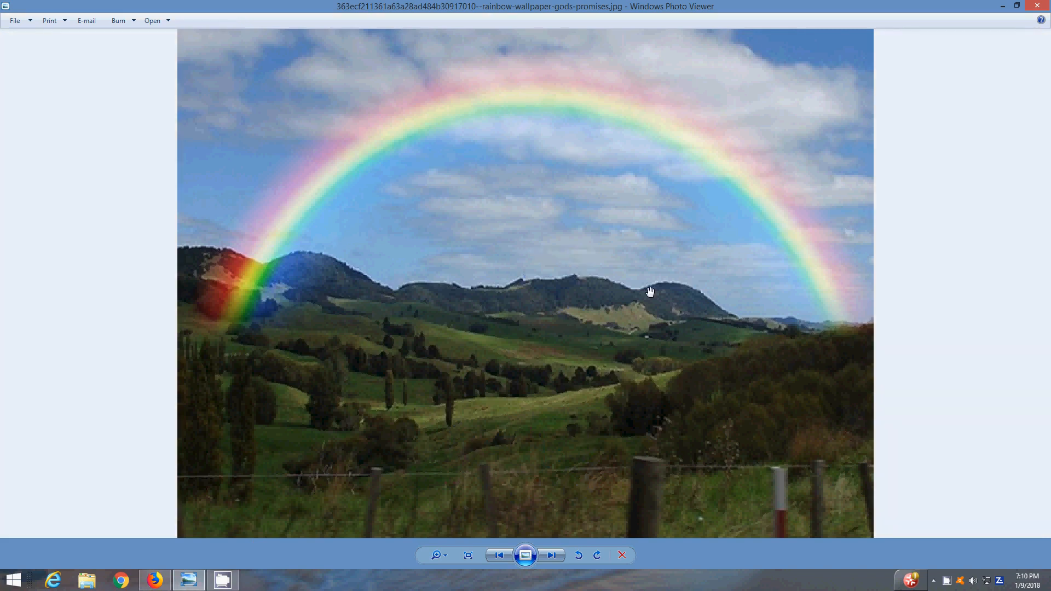
pyautogui.moveTo(567, 197)
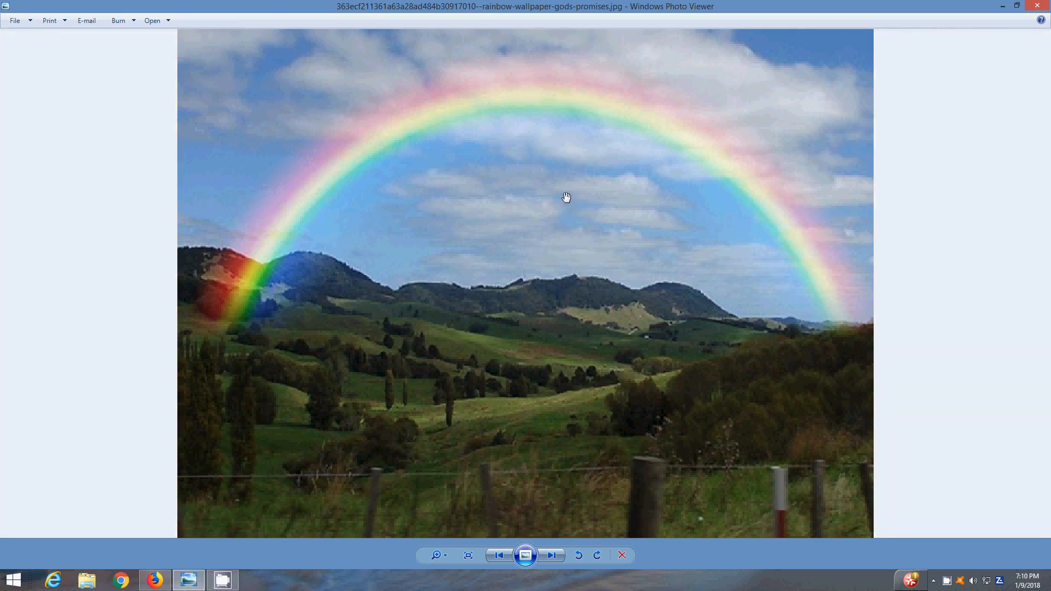
pyautogui.moveTo(558, 199)
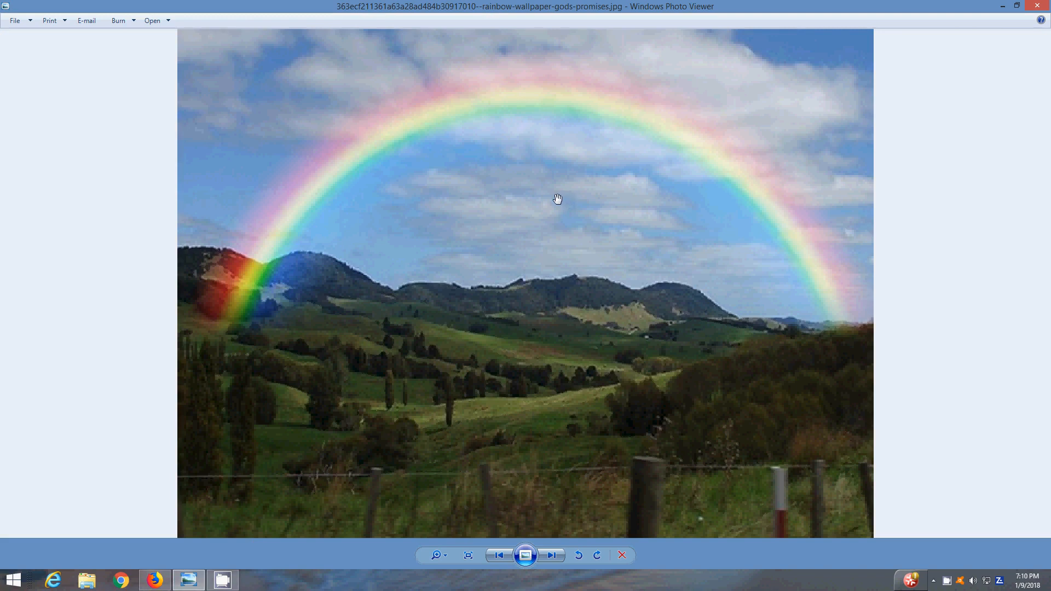
pyautogui.moveTo(667, 149)
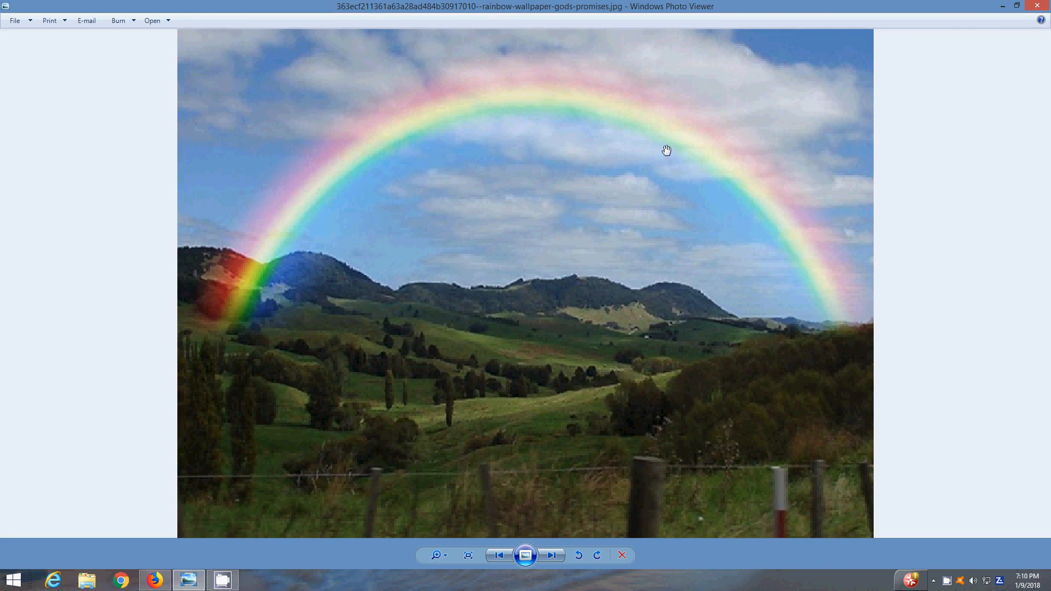
pyautogui.moveTo(621, 158)
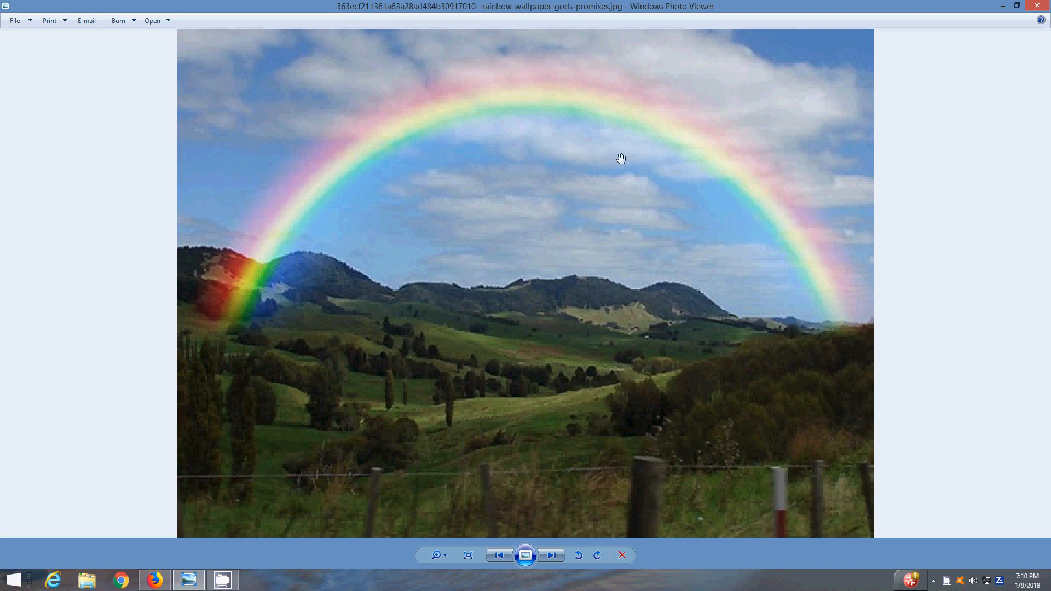
pyautogui.moveTo(1009, 25)
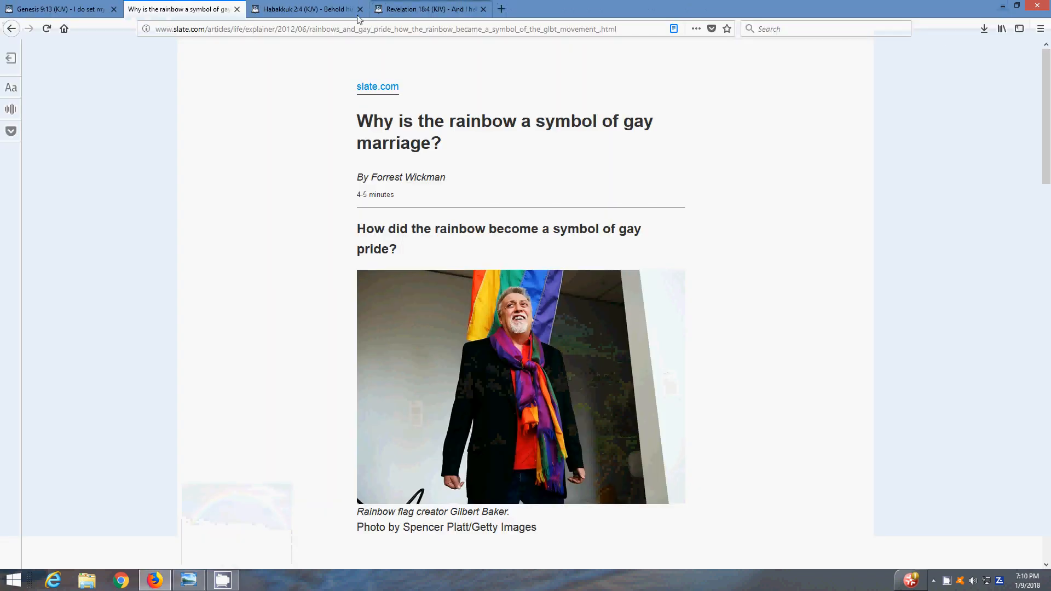
# - Switch to the Blue Letter Bible tab showing Habakkuk 2:4 (KJV)
pyautogui.click(305, 9)
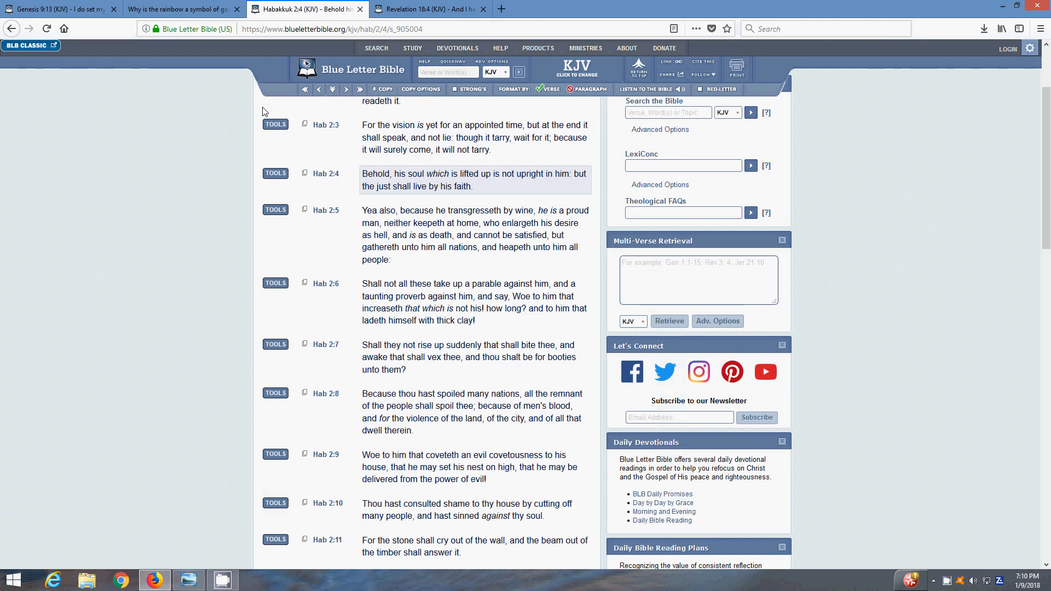
pyautogui.moveTo(325, 174)
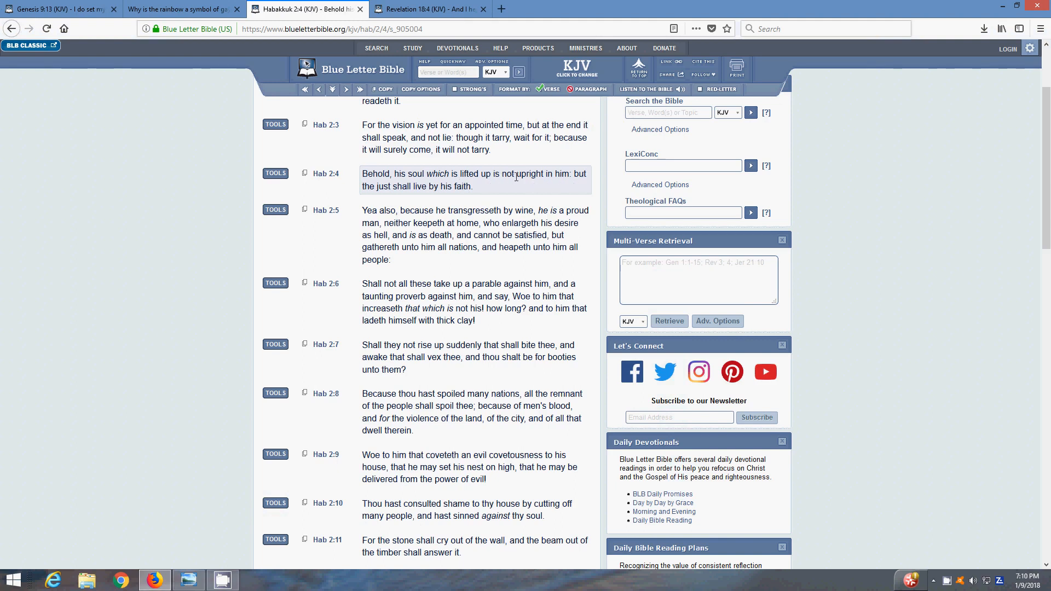
pyautogui.moveTo(465, 197)
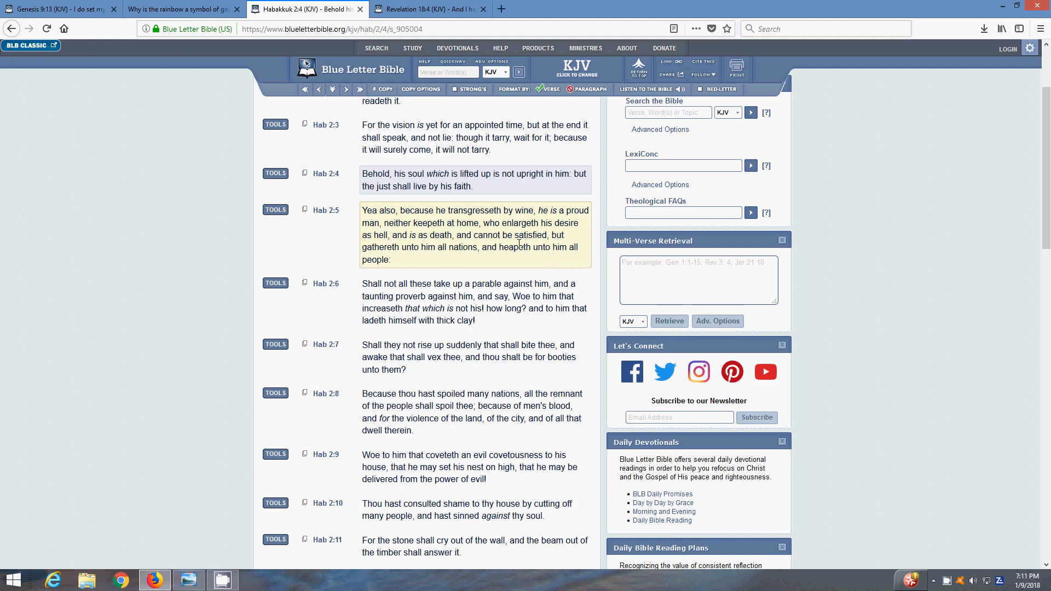
pyautogui.moveTo(365, 221)
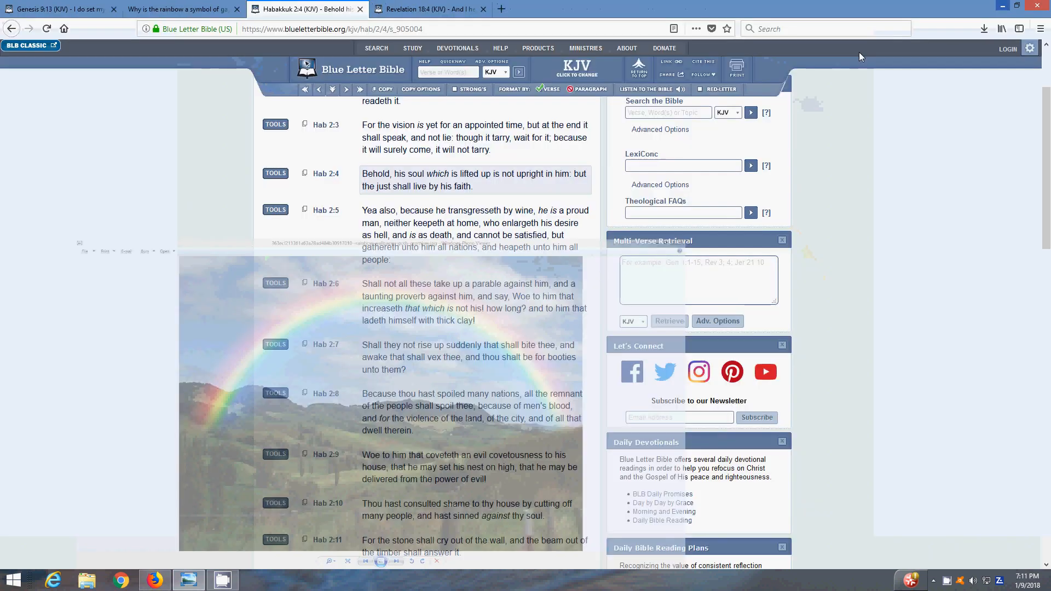
# - Show Revelation 18:4 (KJV) and scroll to verses 4 through 12
pyautogui.click(429, 9)
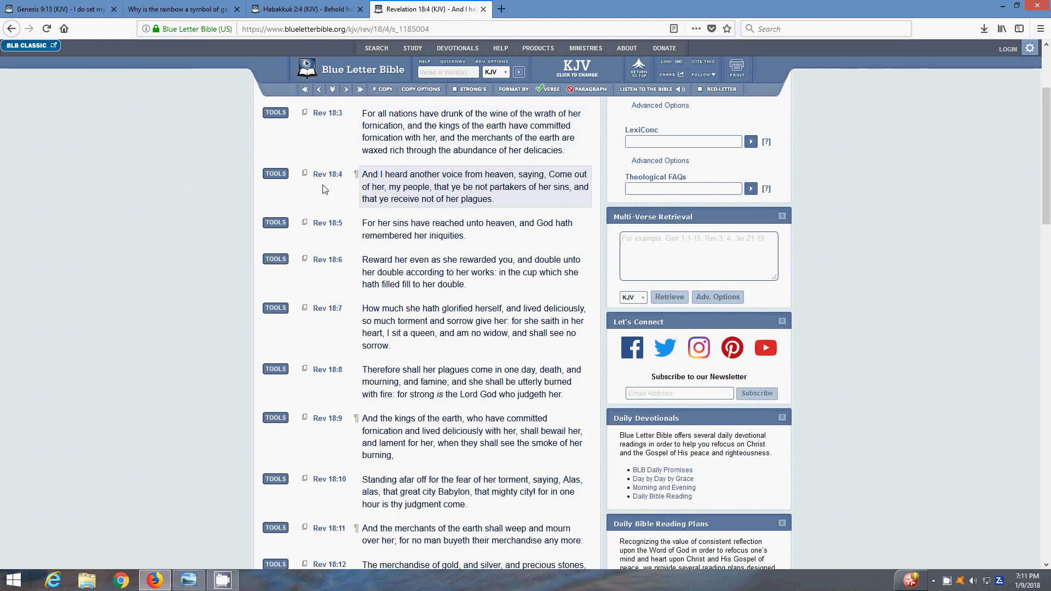
pyautogui.moveTo(343, 183)
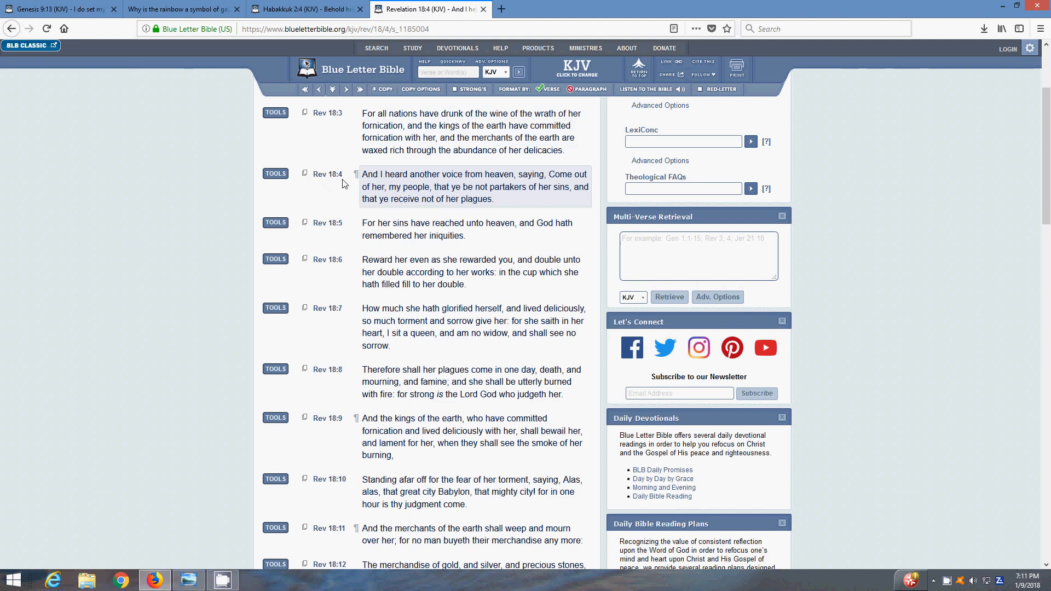
pyautogui.moveTo(329, 206)
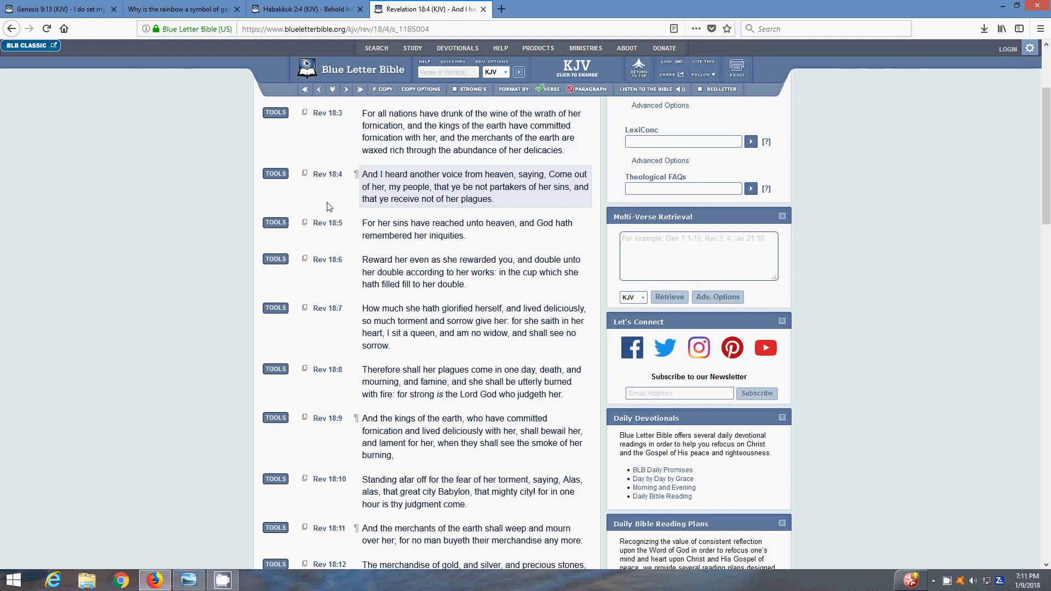
pyautogui.moveTo(451, 189)
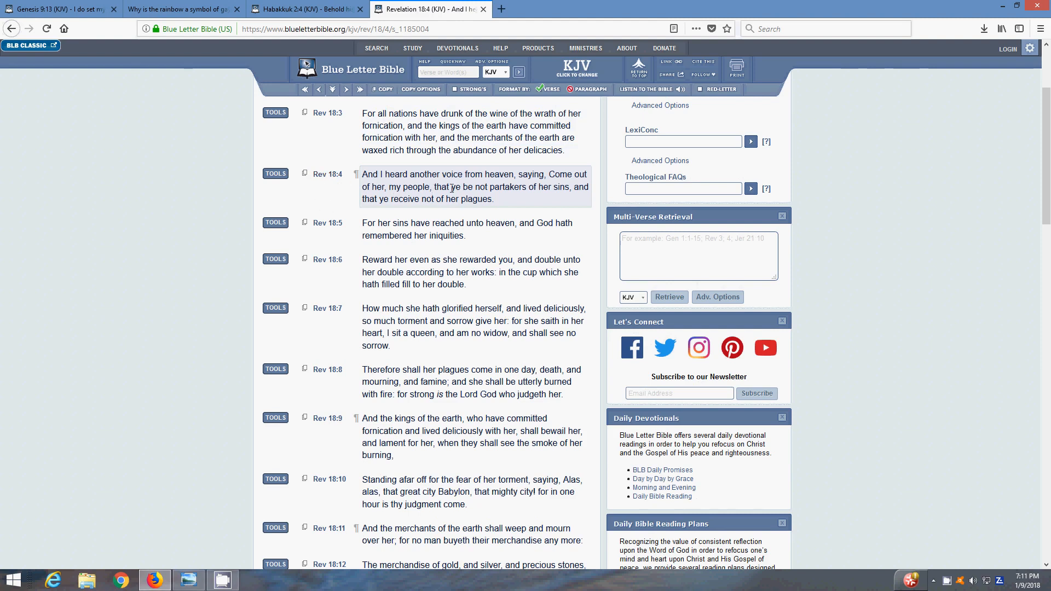
pyautogui.moveTo(570, 206)
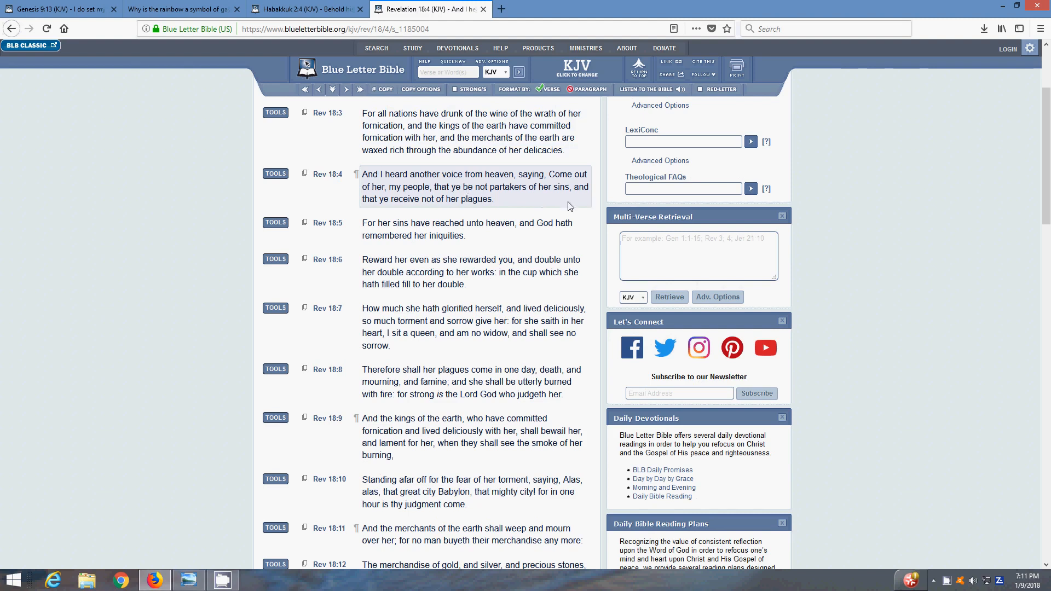
pyautogui.moveTo(470, 217)
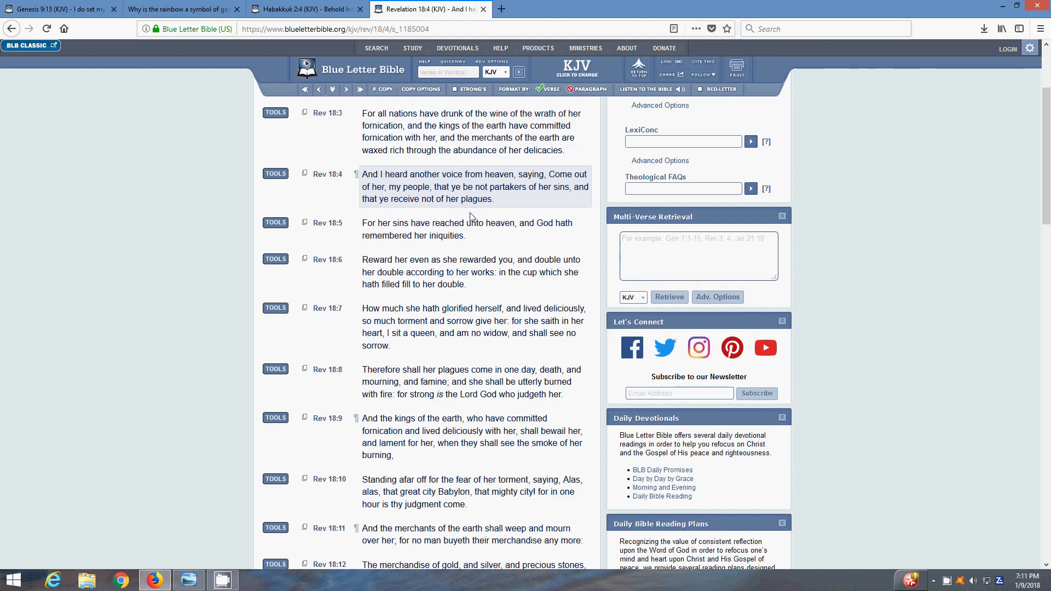
pyautogui.moveTo(403, 229)
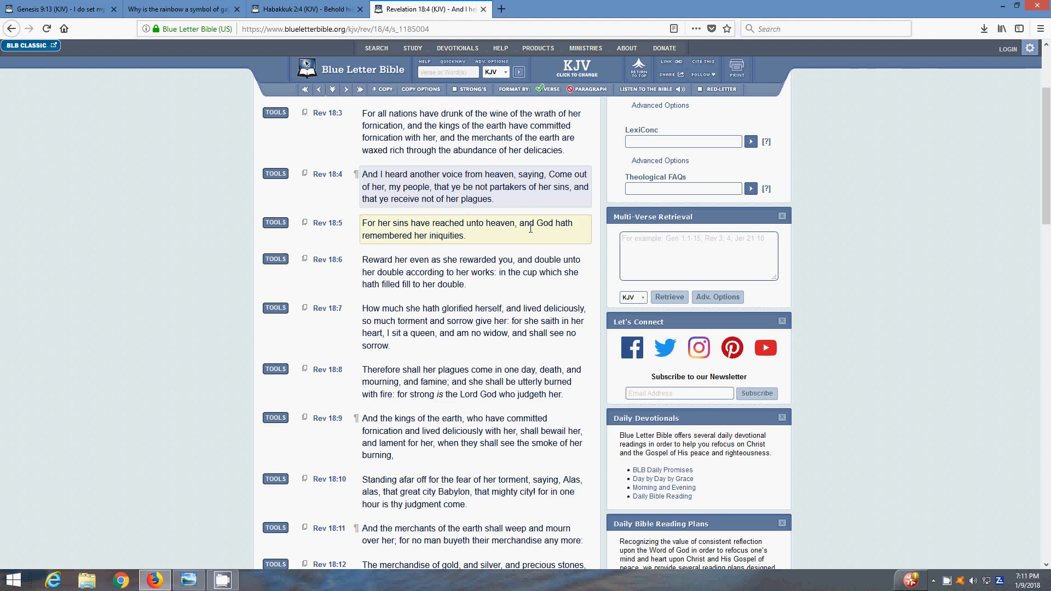
pyautogui.moveTo(452, 250)
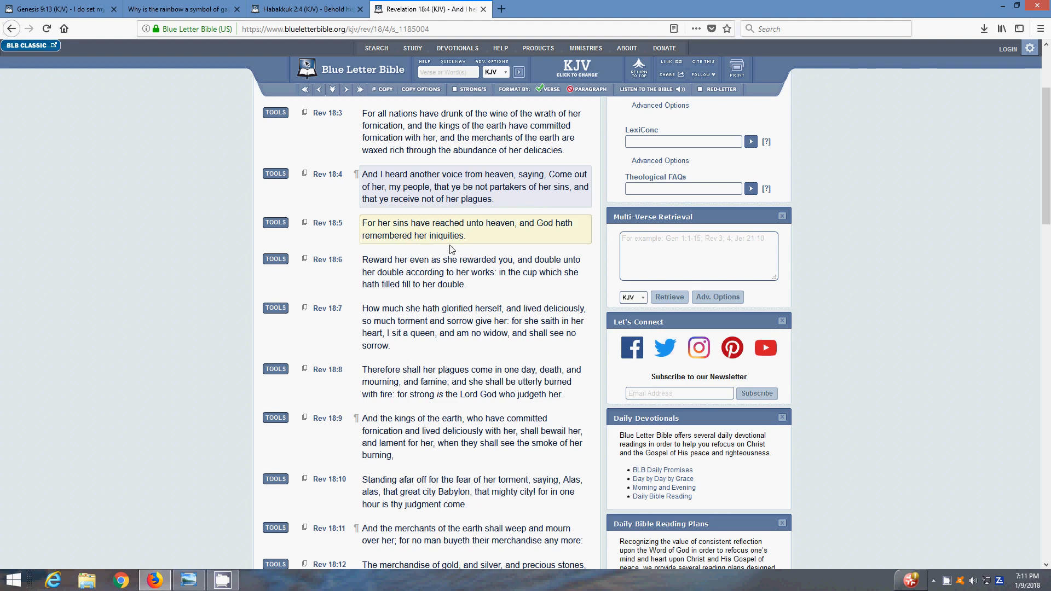
pyautogui.scroll(-3)
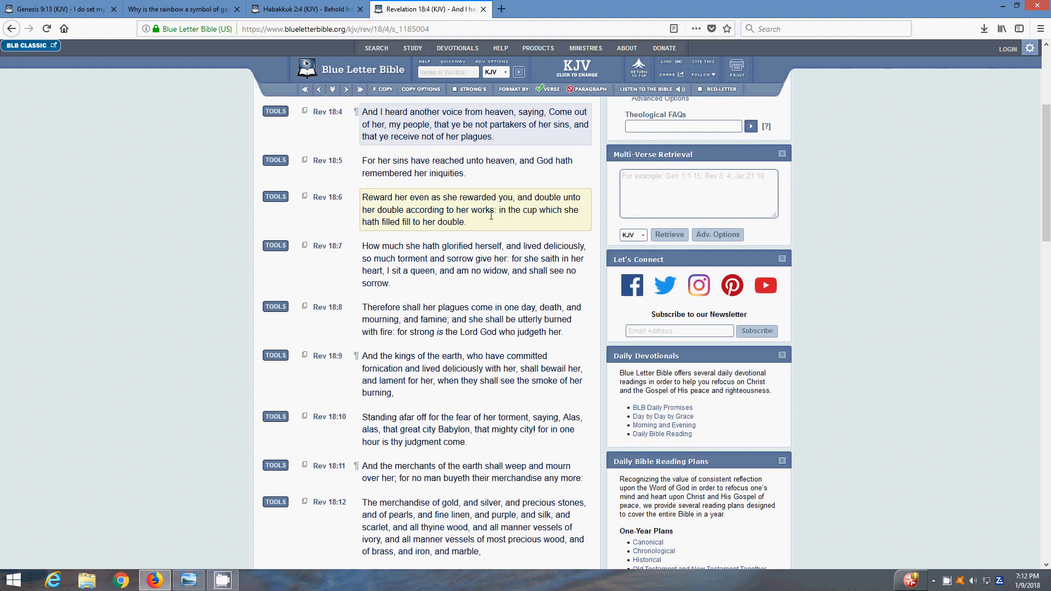
pyautogui.moveTo(546, 222)
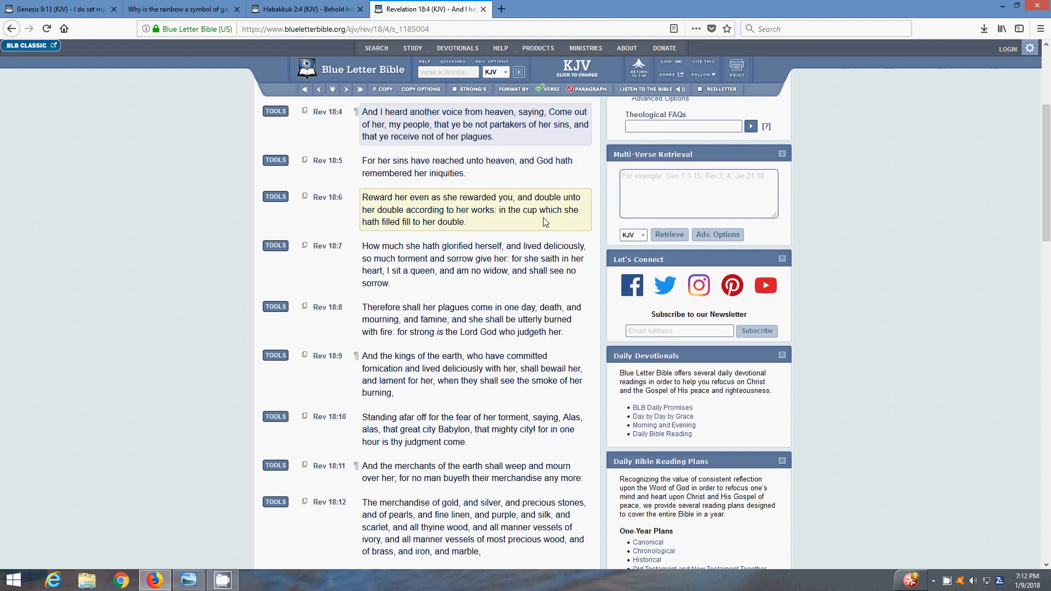
pyautogui.moveTo(403, 222)
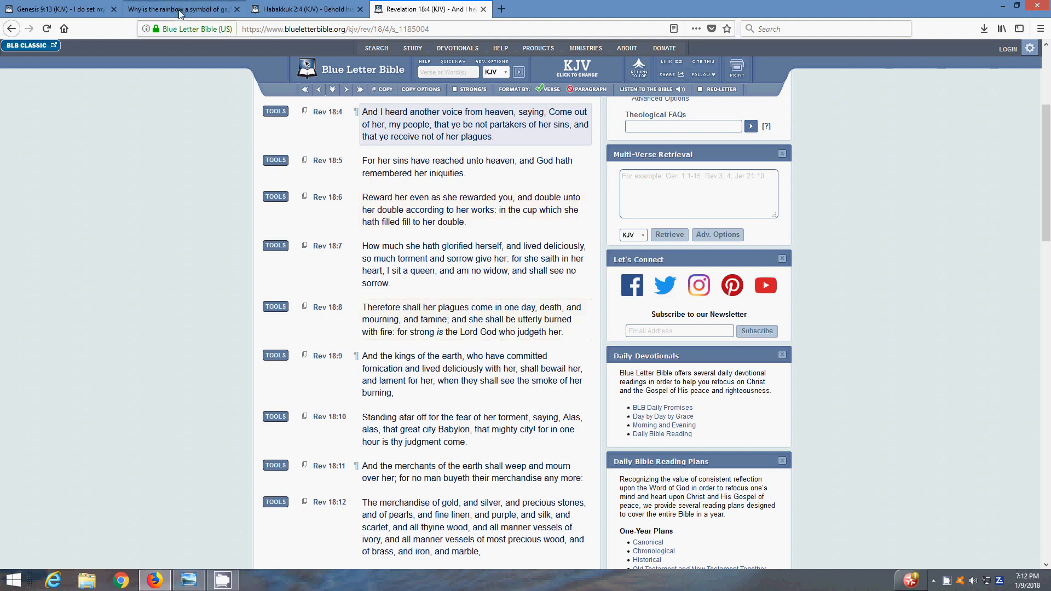
# - Bring Windows Photo Viewer forward with the rainbow-over-green-hills photo
pyautogui.click(182, 8)
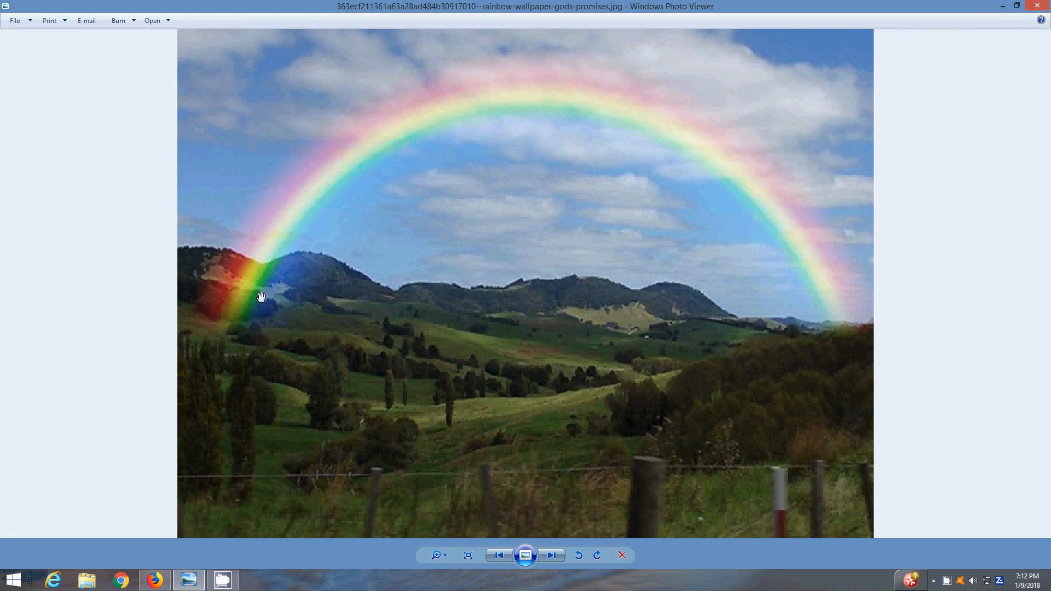
pyautogui.moveTo(976, 382)
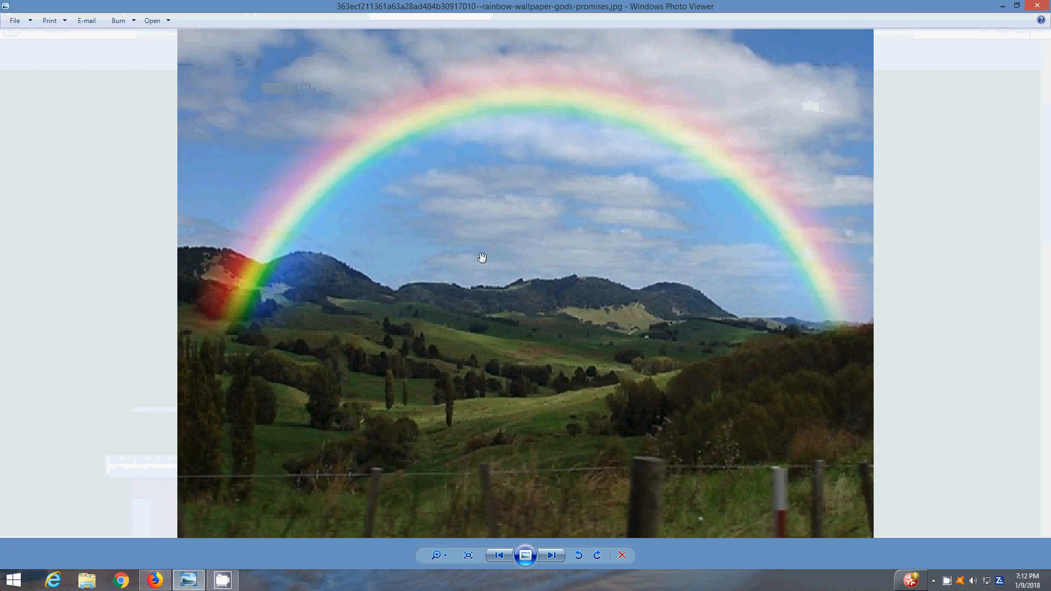
pyautogui.moveTo(610, 197)
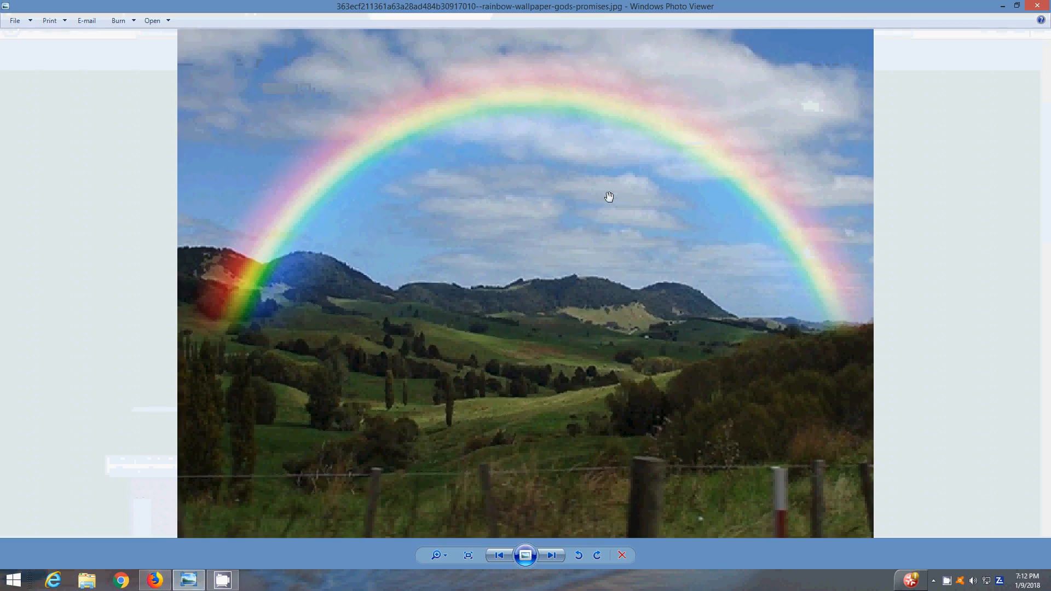
pyautogui.moveTo(803, 87)
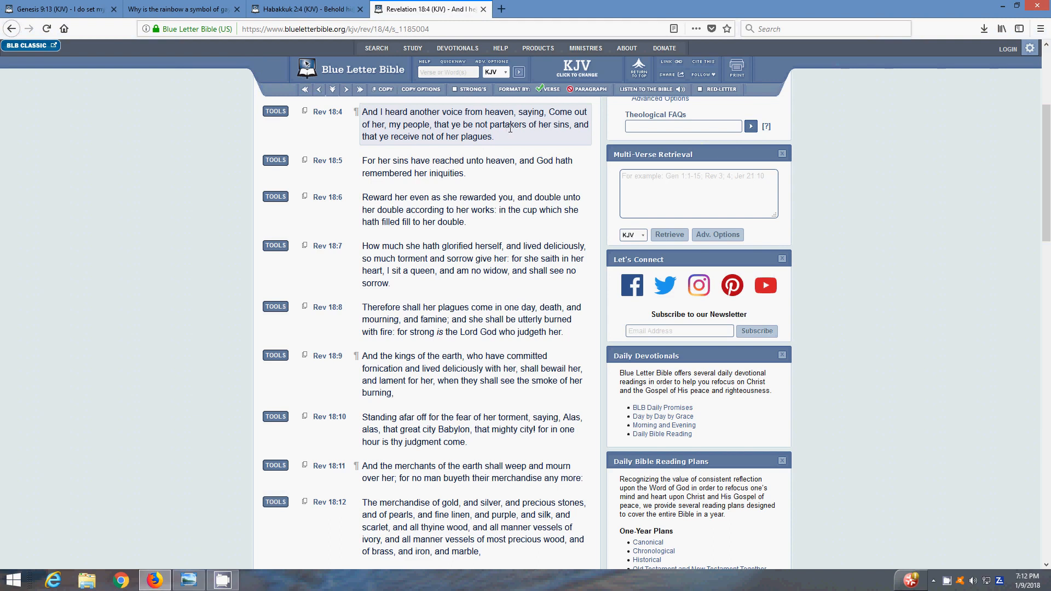
# - Bring Firefox back showing Revelation 18 verses 4 through 12
pyautogui.click(470, 166)
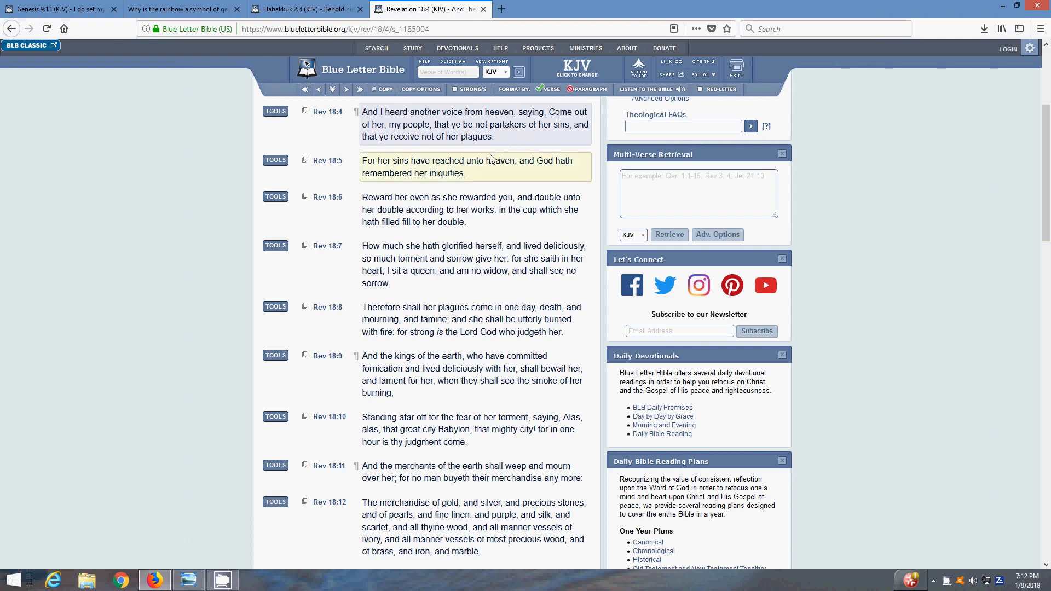